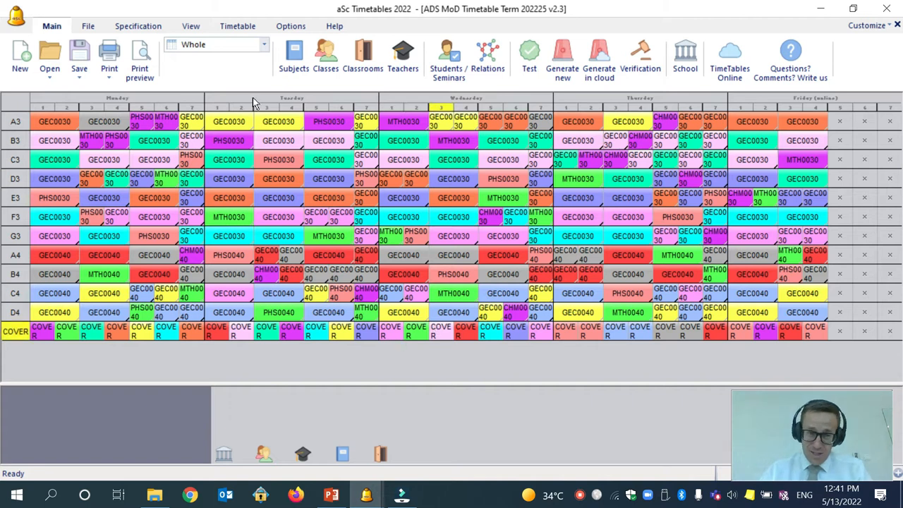
mouse_move(139, 57)
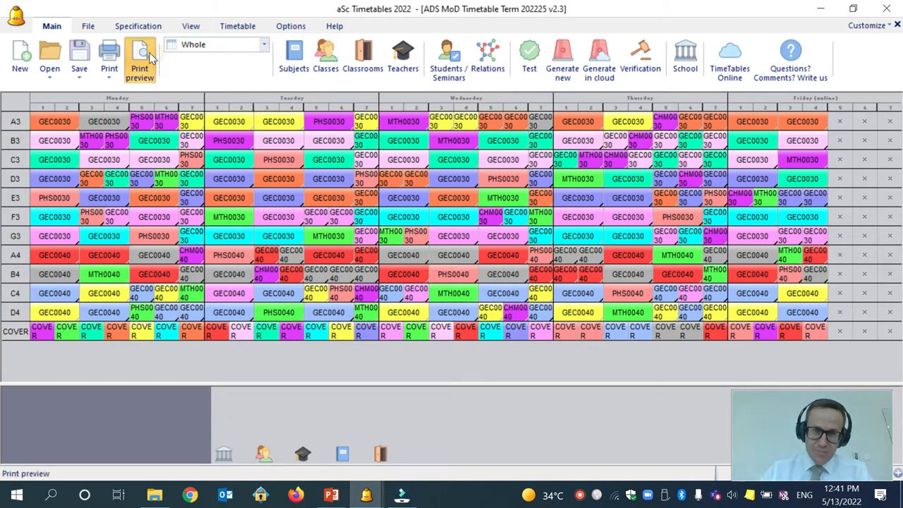
Step: Advance the presentation to the Part 1–3 overview slide
left_click(138, 54)
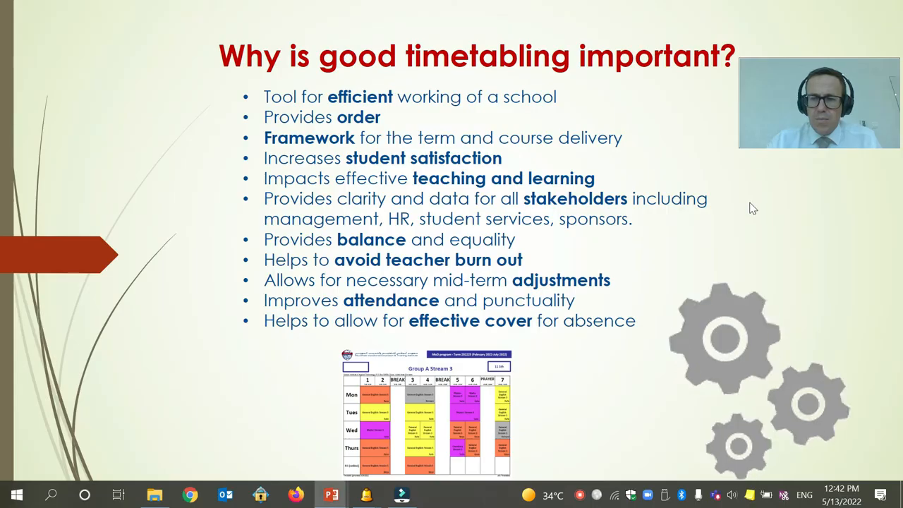
mouse_move(751, 228)
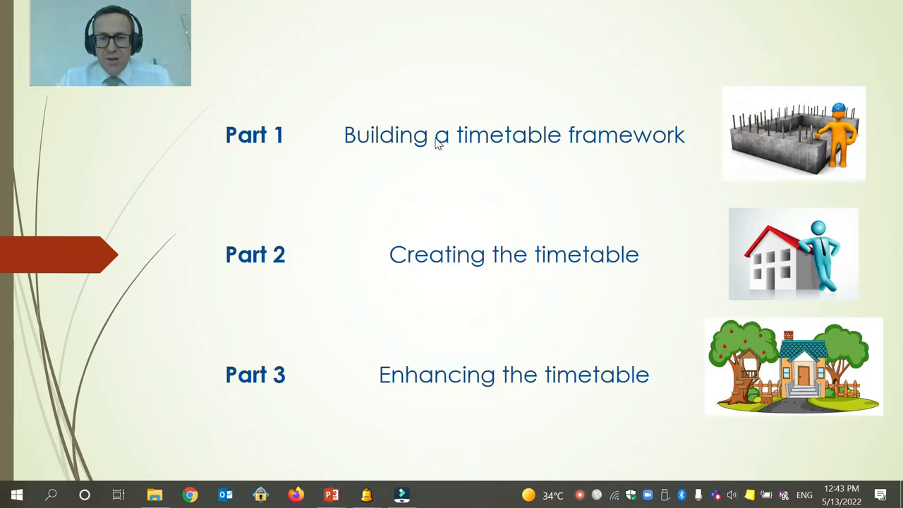
mouse_move(341, 268)
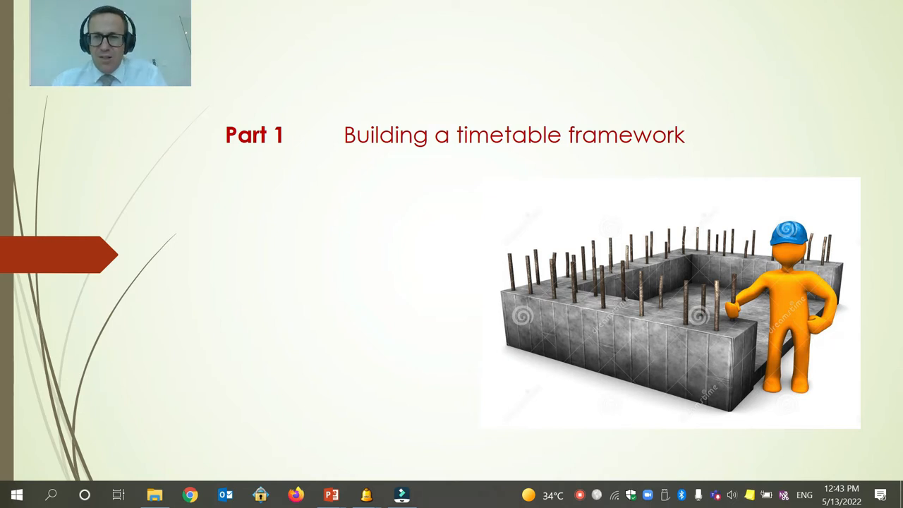
Step: Advance to the 'Copy a .roz file and update' slide
key("Right")
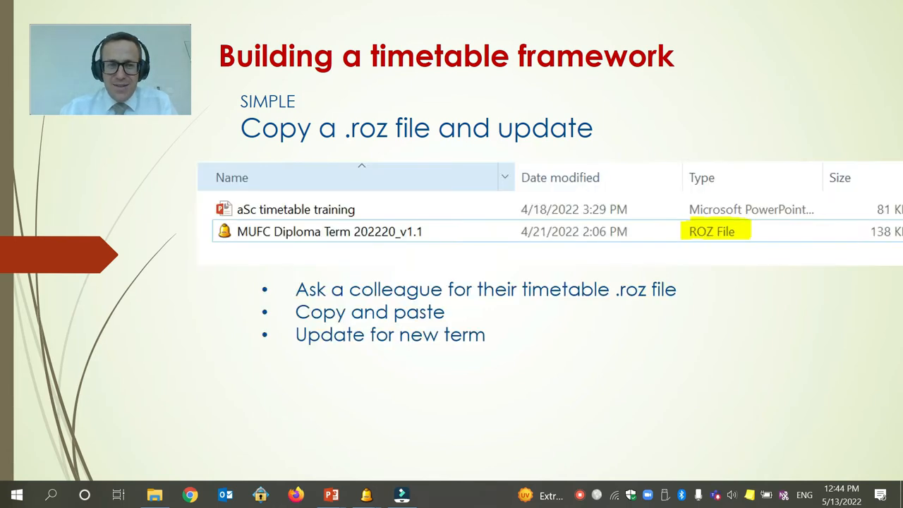
mouse_move(745, 246)
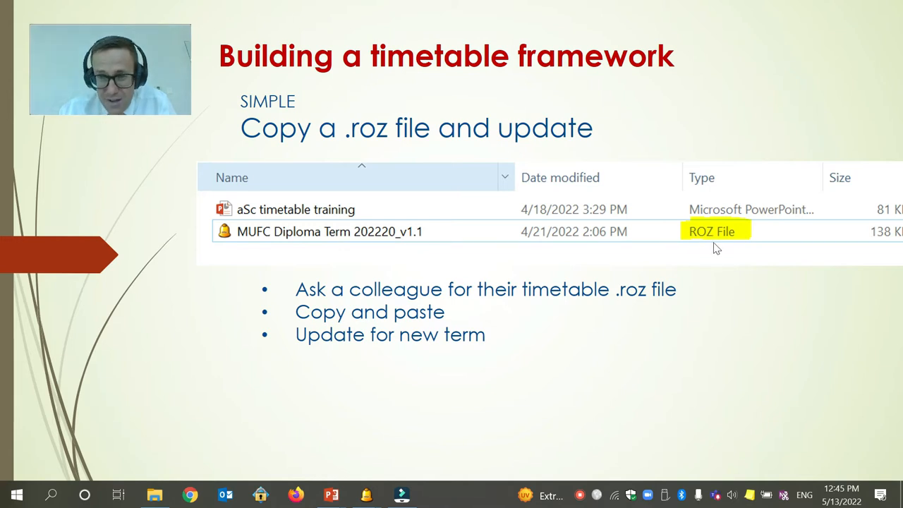
mouse_move(687, 243)
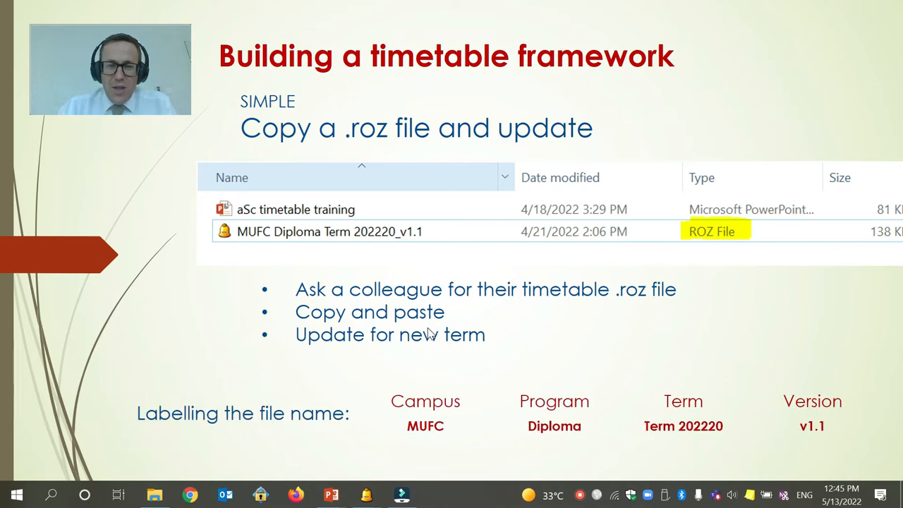
mouse_move(398, 361)
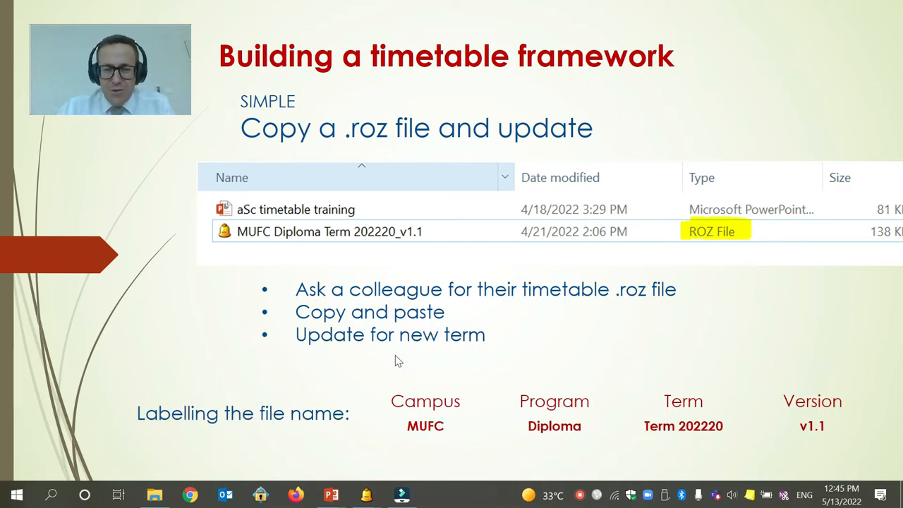
mouse_move(426, 412)
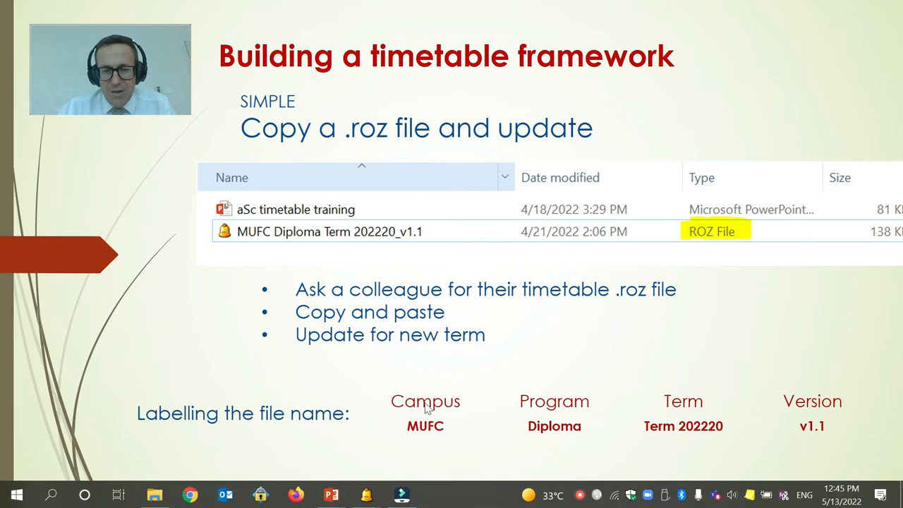
mouse_move(451, 434)
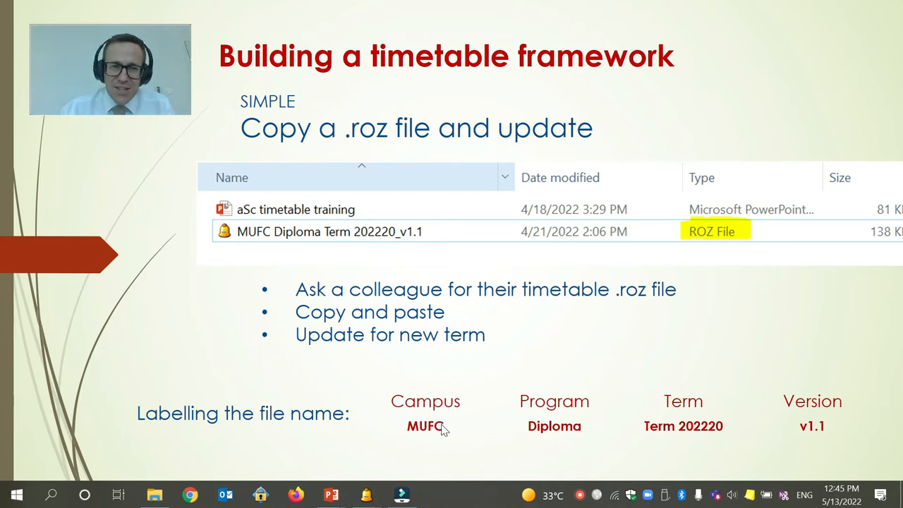
mouse_move(522, 408)
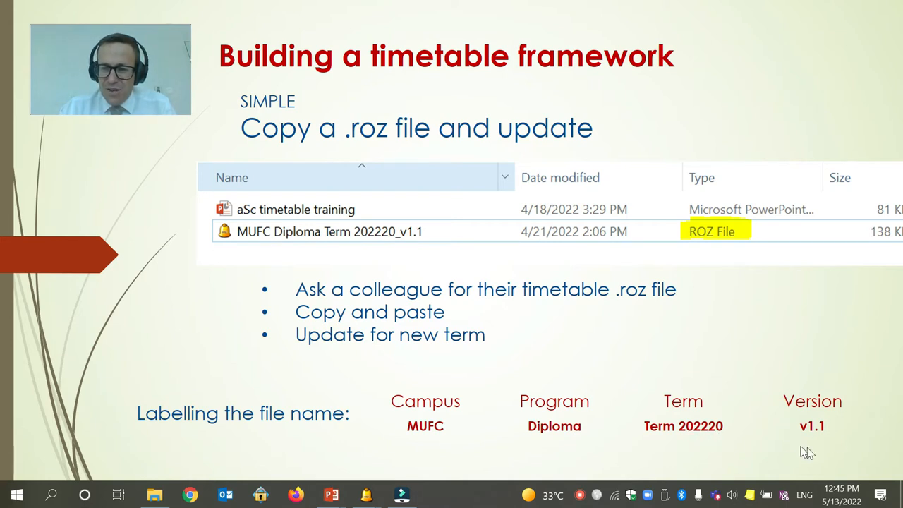
mouse_move(412, 247)
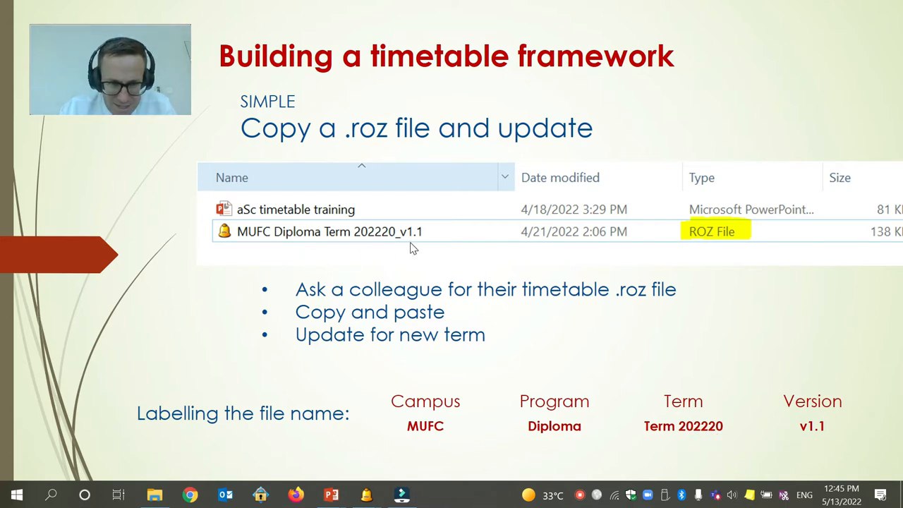
mouse_move(393, 268)
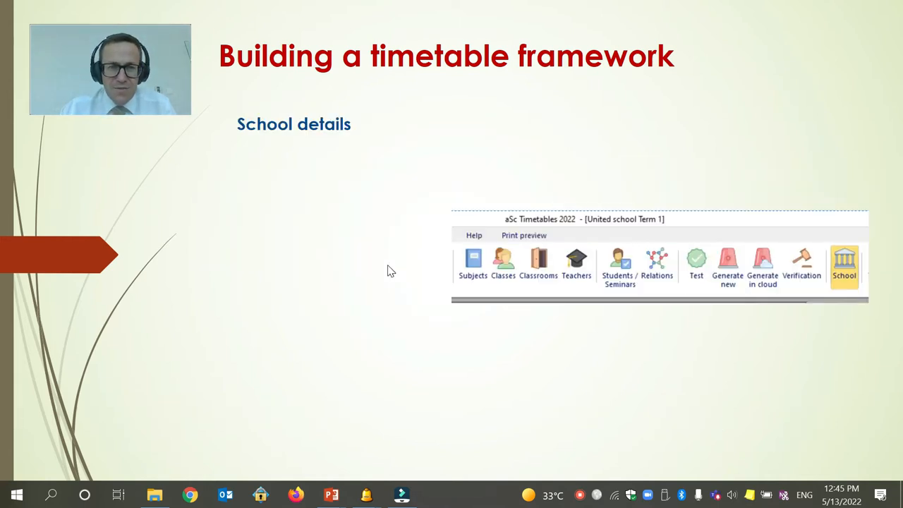
mouse_move(175, 274)
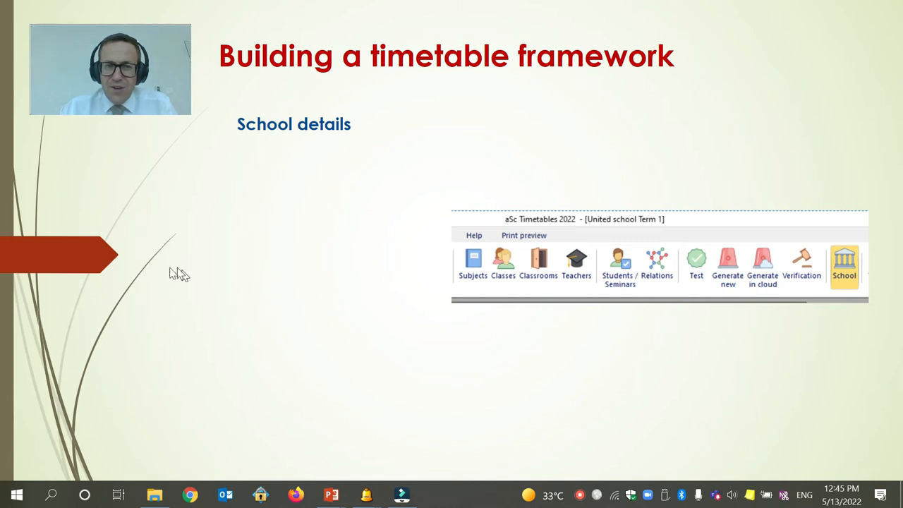
mouse_move(89, 229)
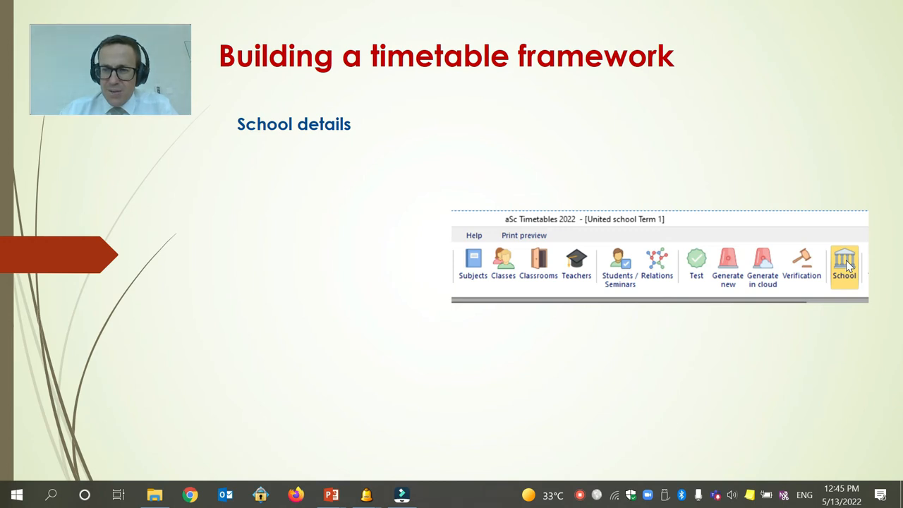
mouse_move(396, 278)
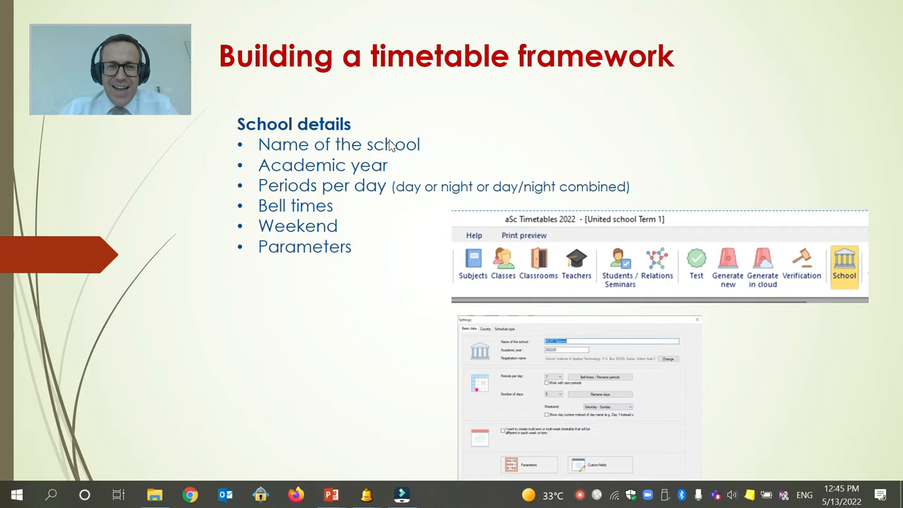
mouse_move(387, 168)
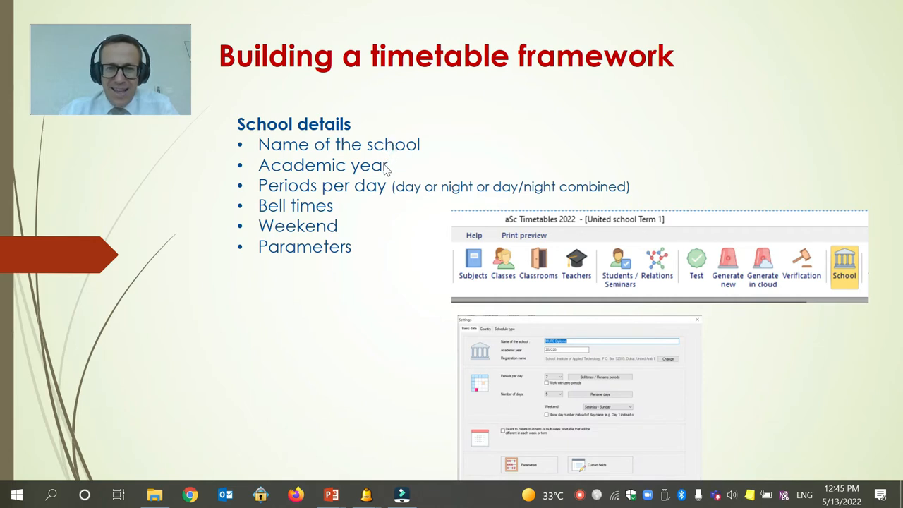
mouse_move(388, 192)
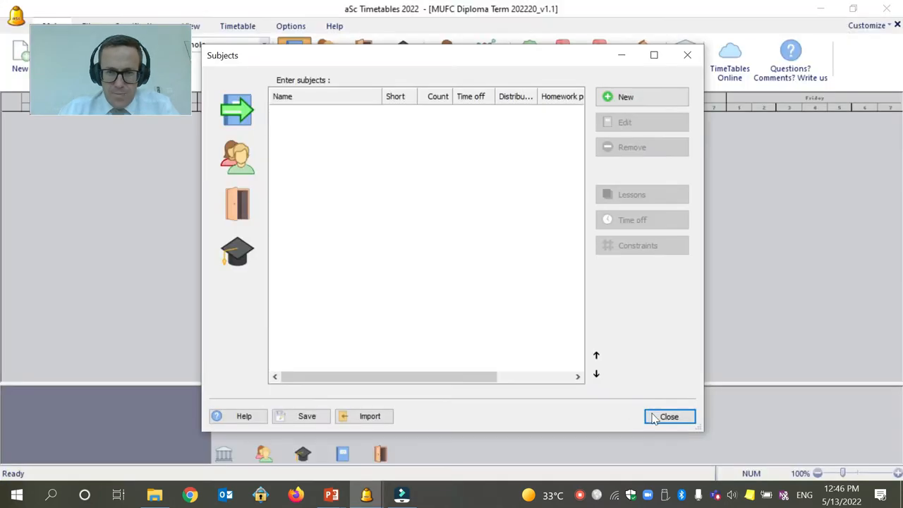
Step: Review the school settings, keep 7 periods per day, and go to the period bell times
left_click(669, 417)
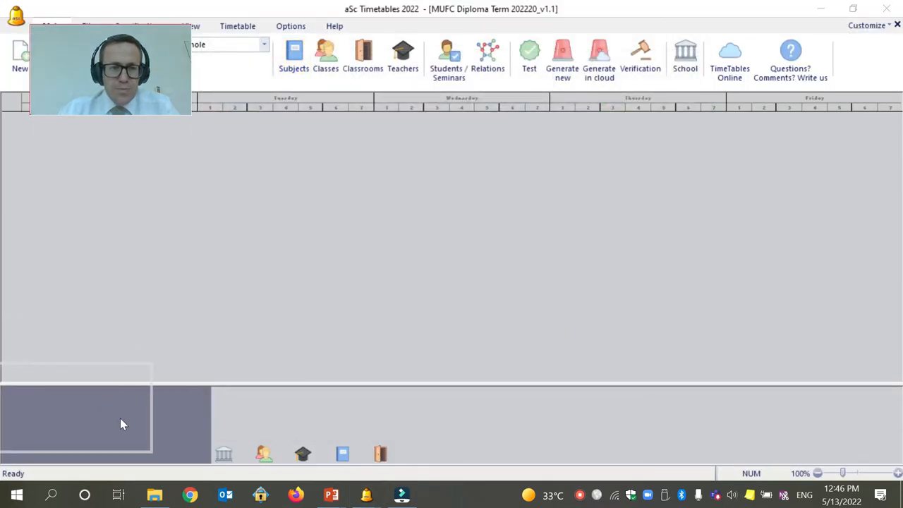
mouse_move(333, 172)
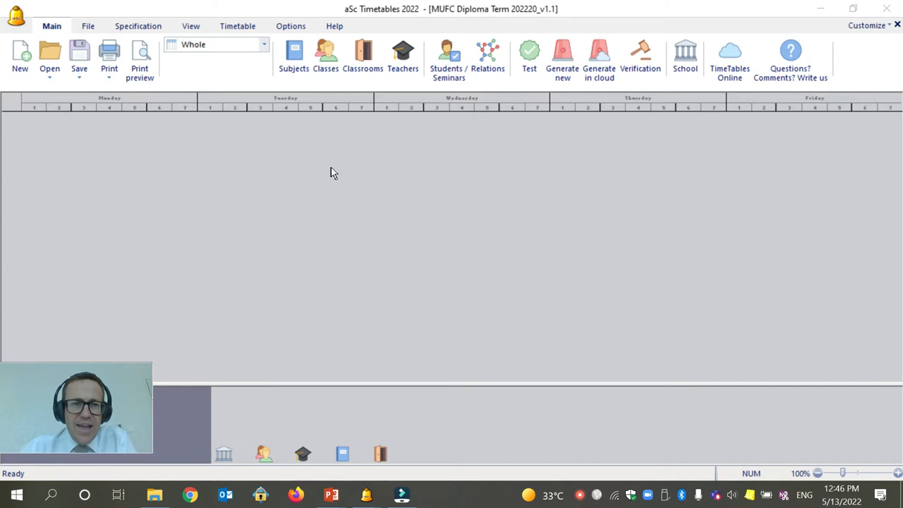
mouse_move(3, 141)
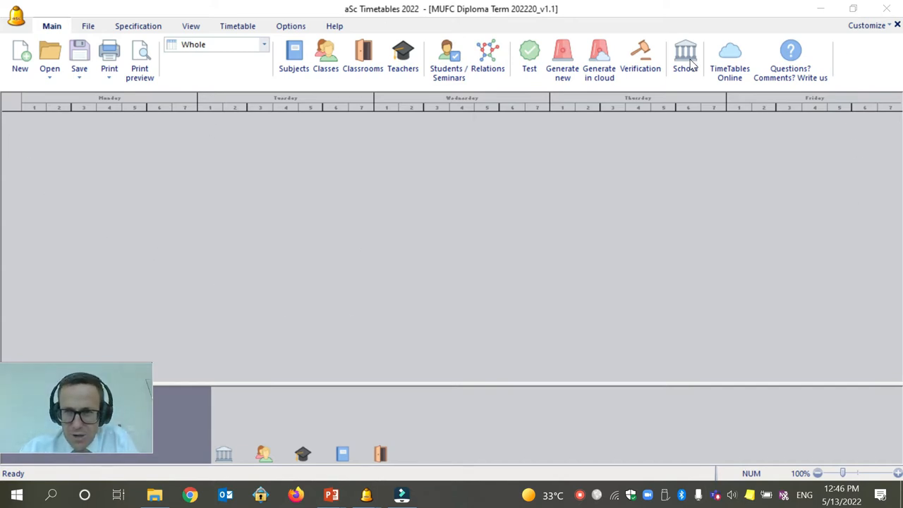
left_click(683, 49)
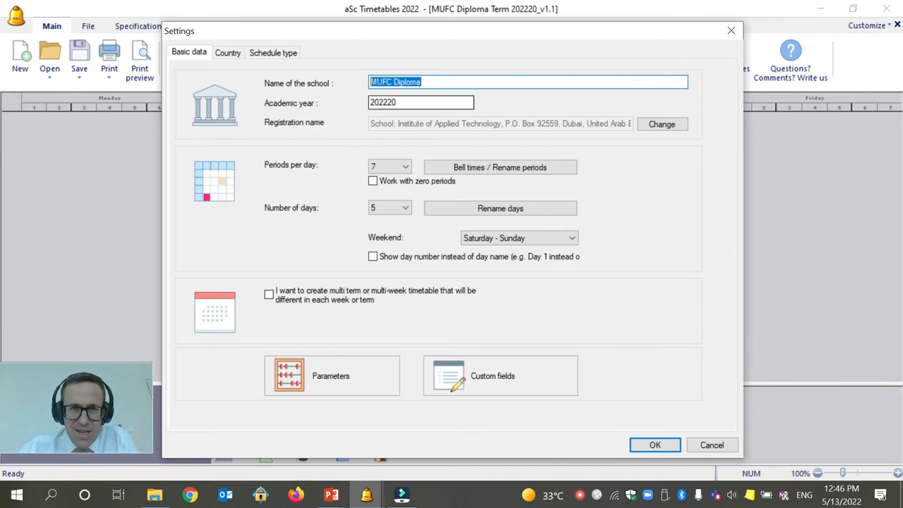
left_click(419, 102)
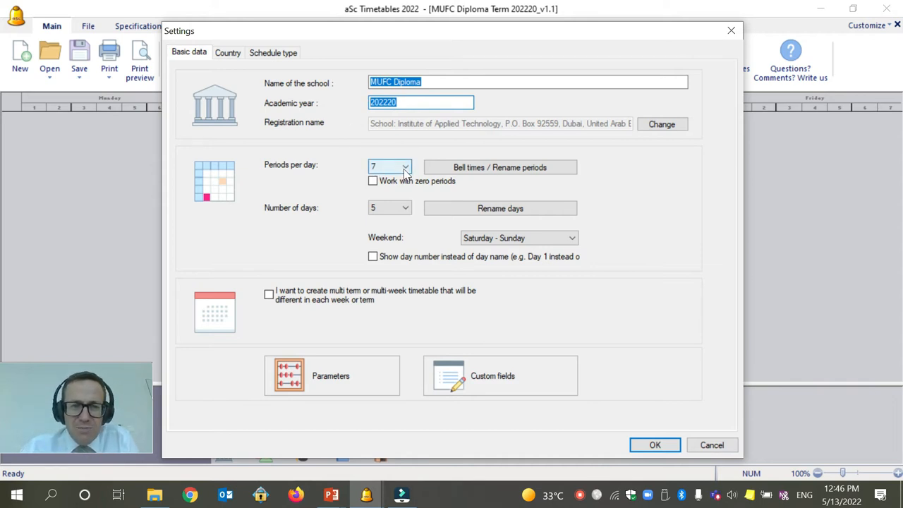
left_click(406, 167)
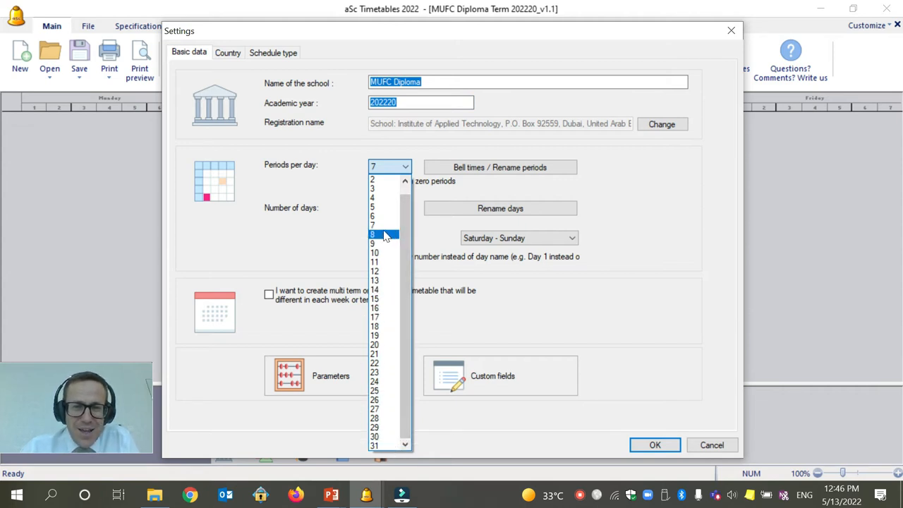
mouse_move(384, 271)
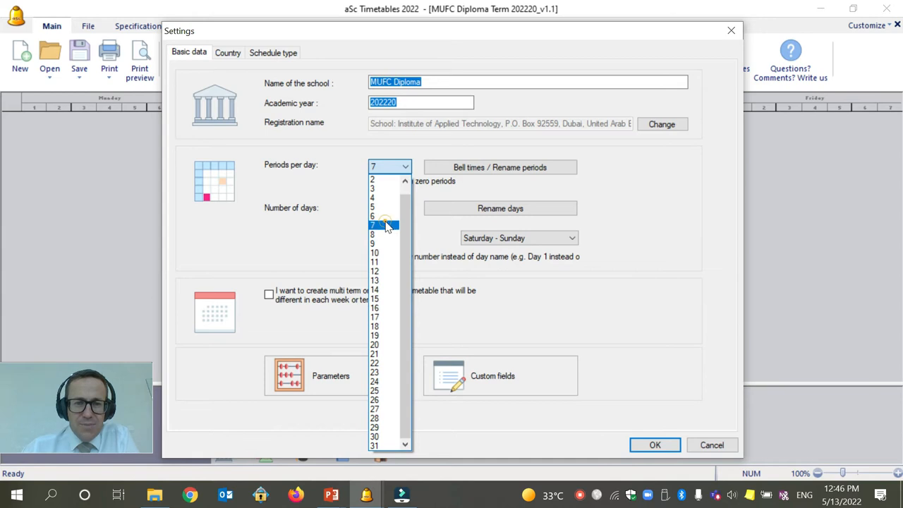
left_click(375, 213)
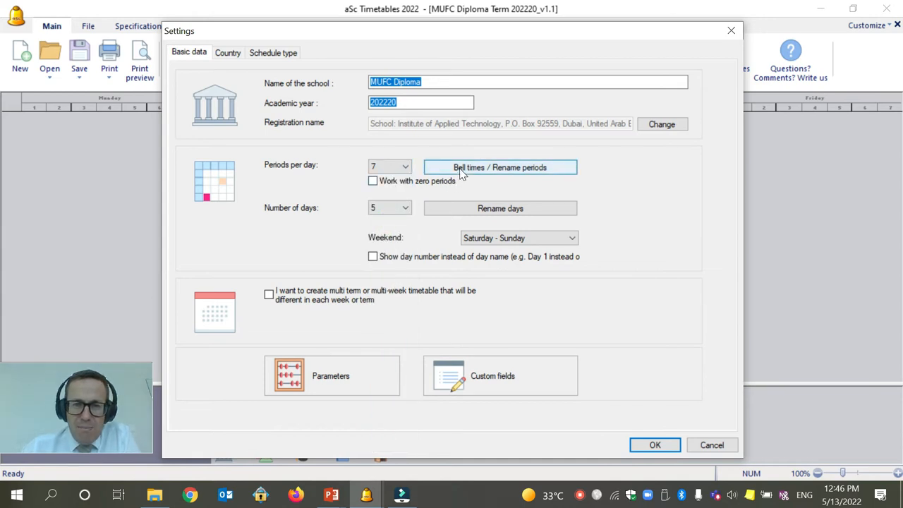
left_click(499, 166)
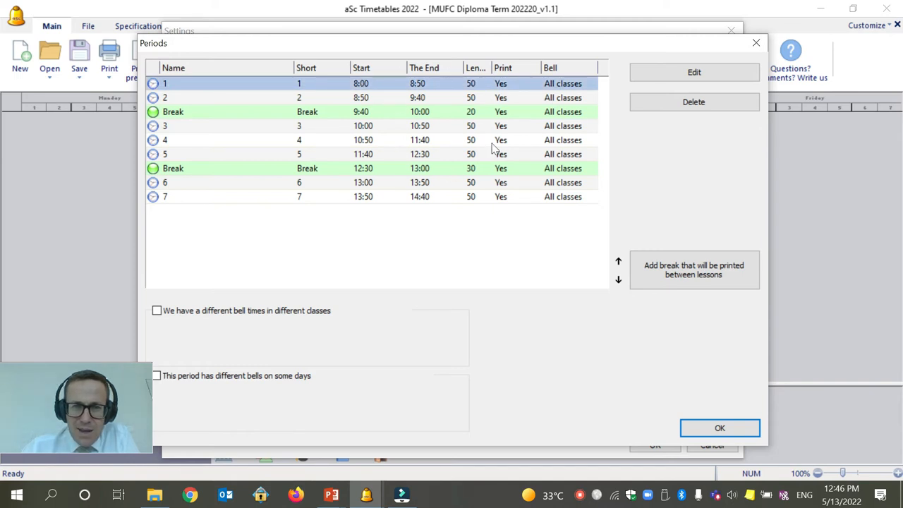
Step: Confirm period 1 as 08:00–08:50 and return to the Periods list
left_click(693, 72)
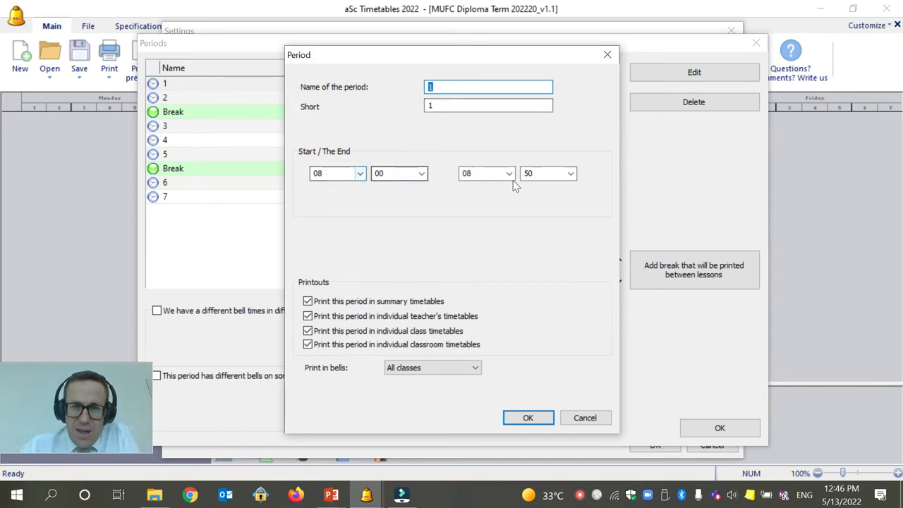
mouse_move(508, 398)
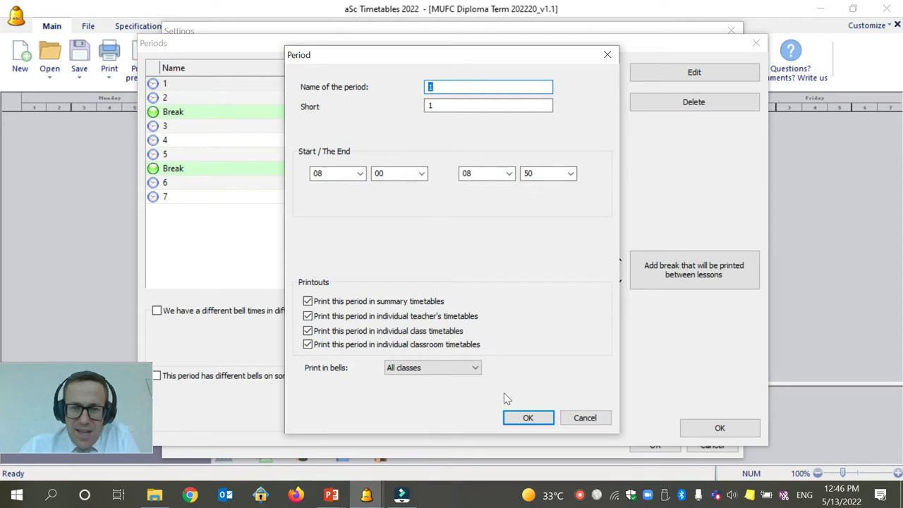
left_click(528, 418)
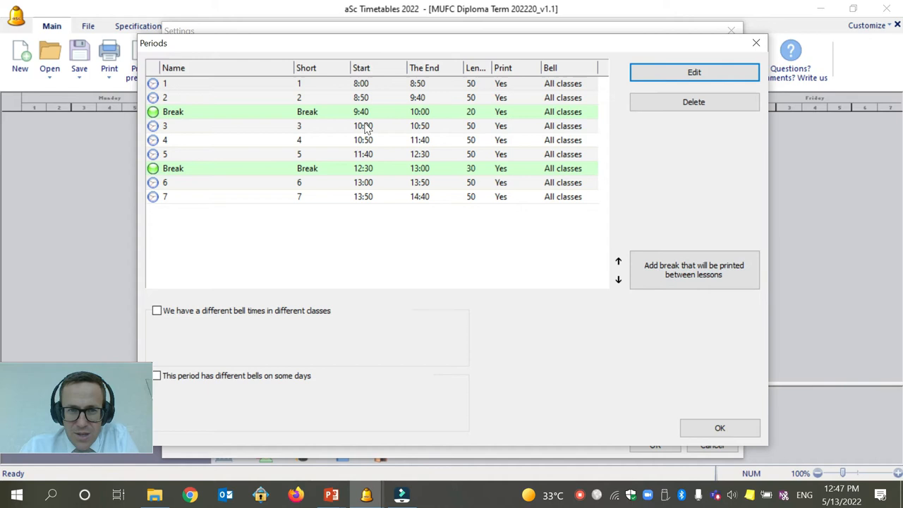
mouse_move(353, 186)
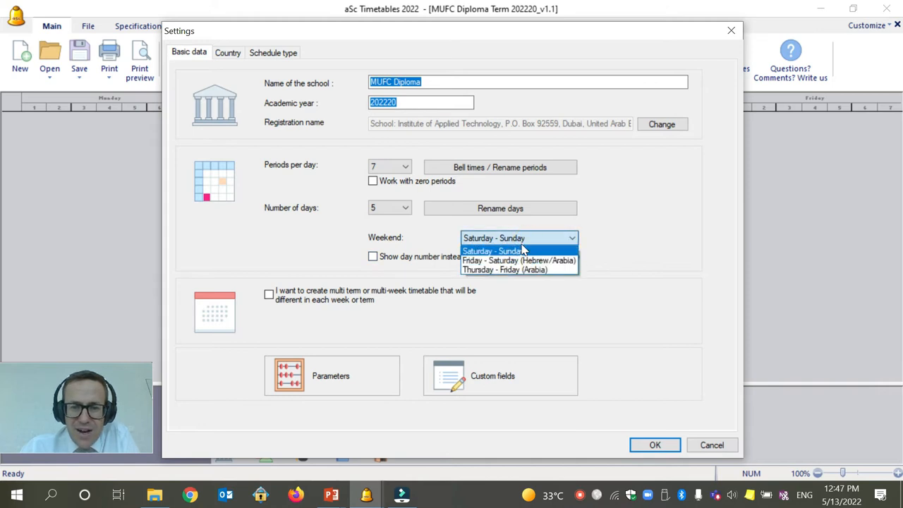
Step: Set the weekend to Saturday–Sunday and go to the generator Parameters
left_click(515, 251)
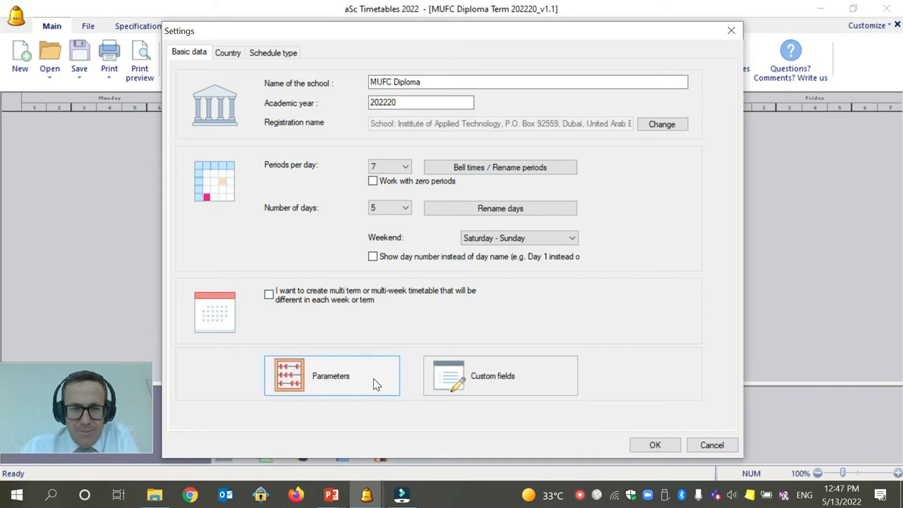
left_click(331, 375)
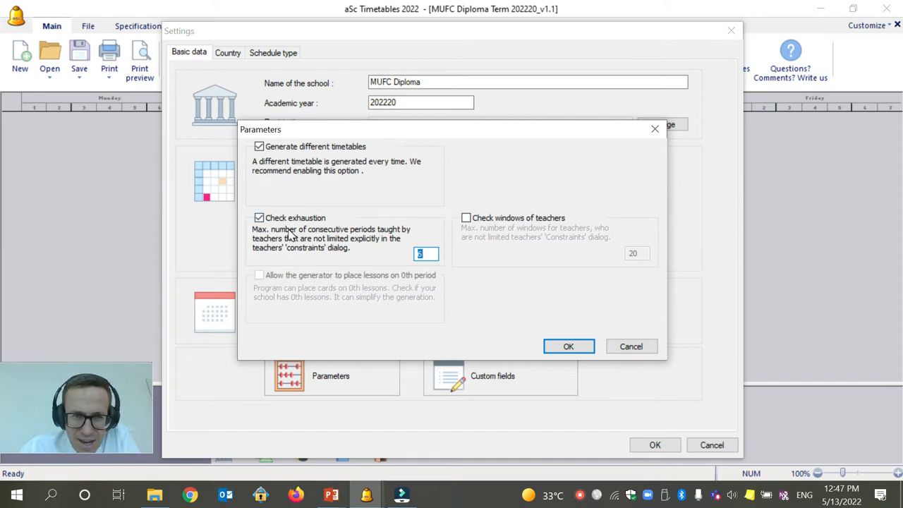
mouse_move(360, 243)
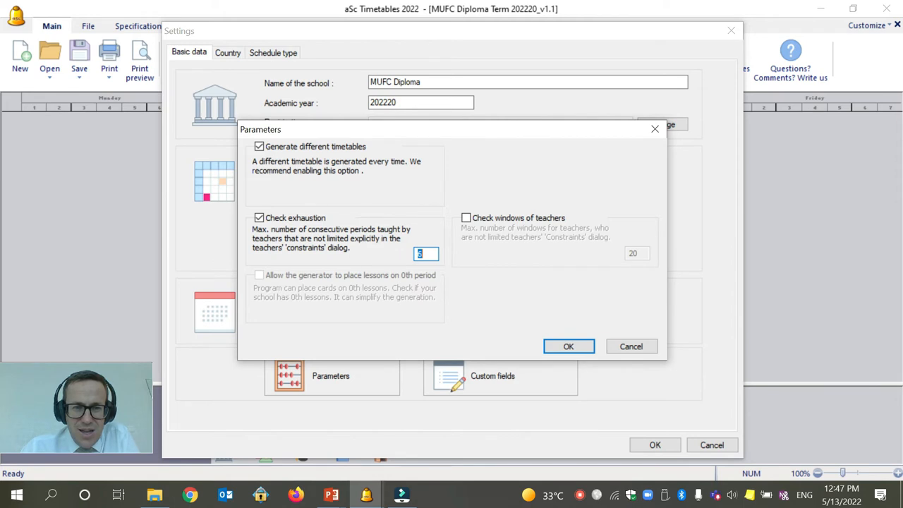
Step: Limit teachers to at most 6 consecutive periods and confirm the parameters
type("6")
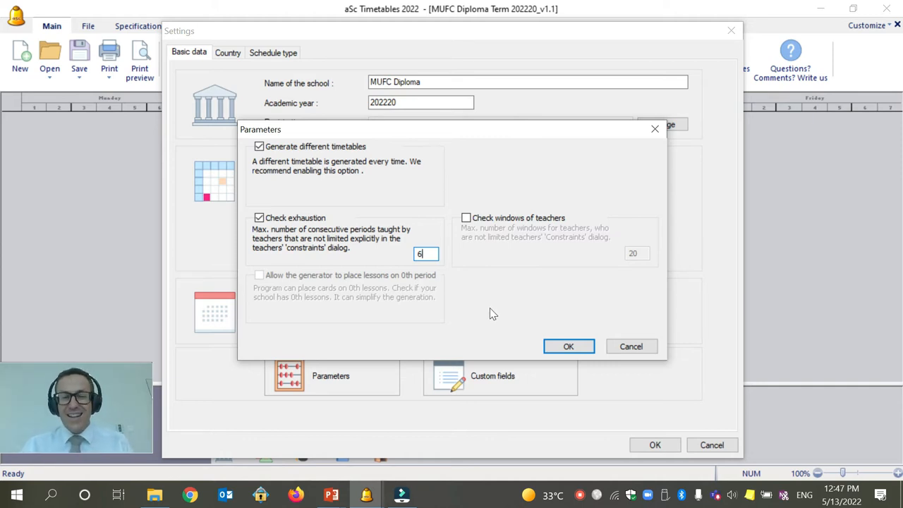
mouse_move(500, 316)
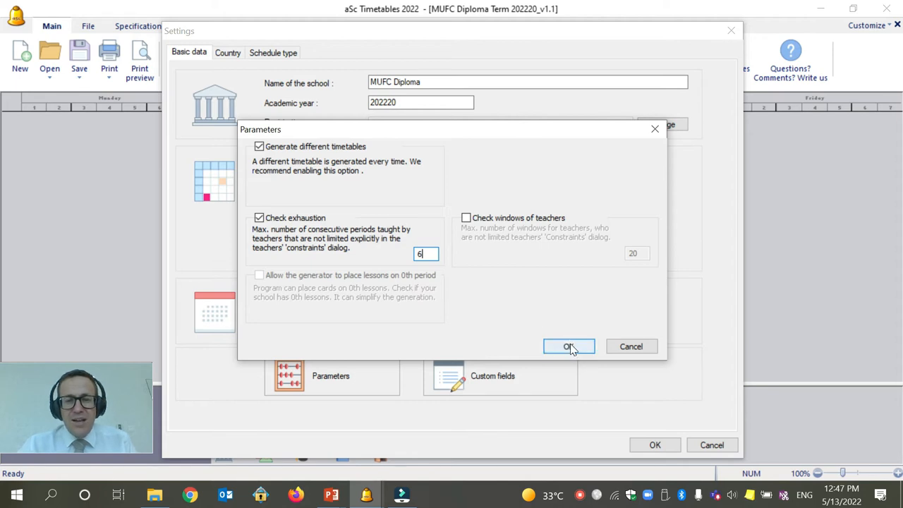
left_click(569, 346)
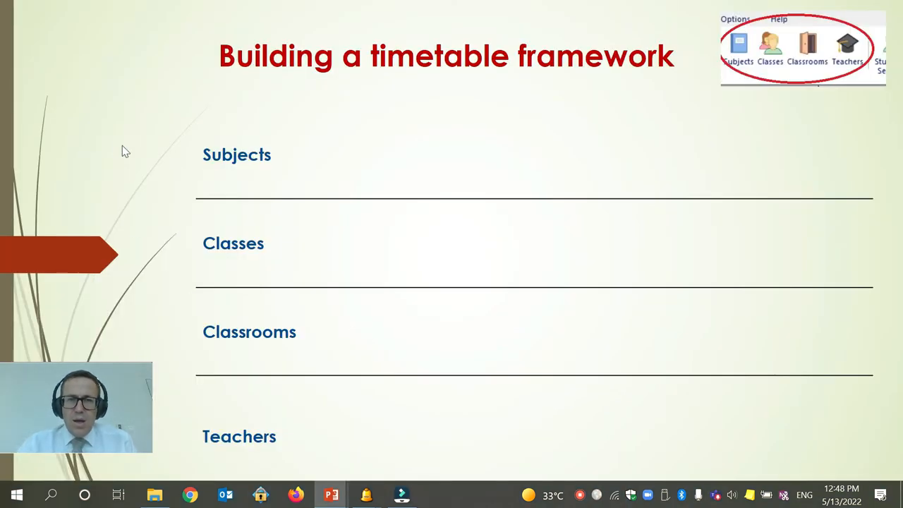
mouse_move(140, 192)
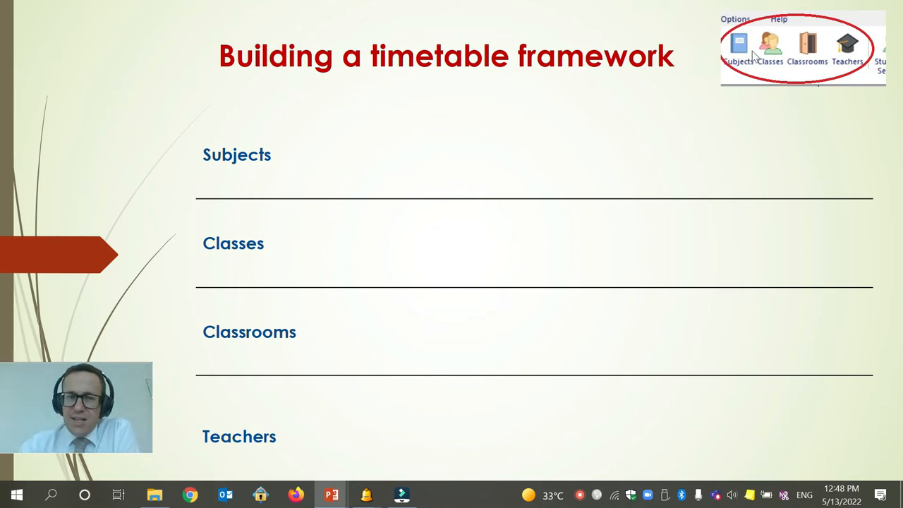
mouse_move(842, 47)
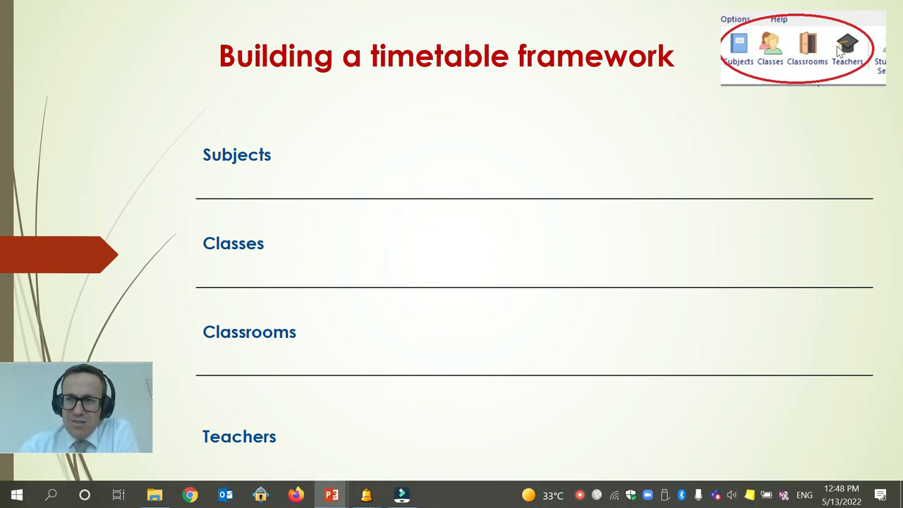
mouse_move(488, 248)
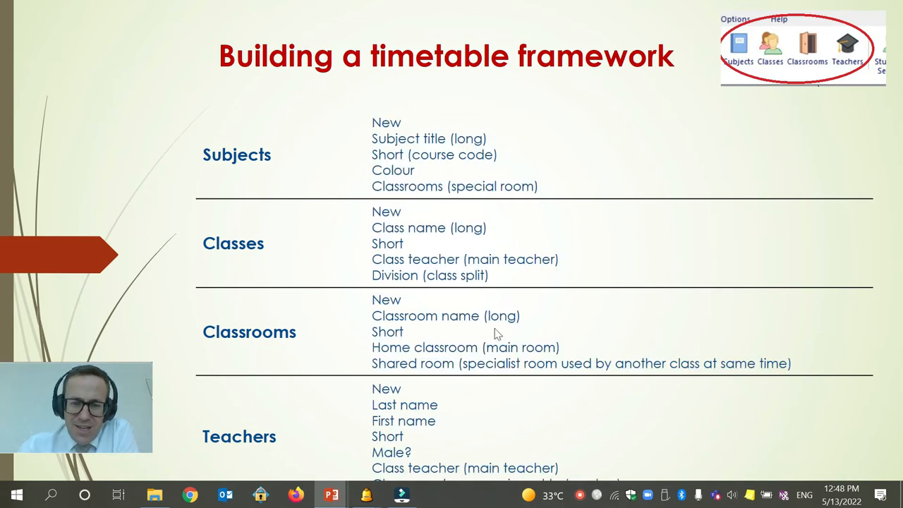
mouse_move(455, 328)
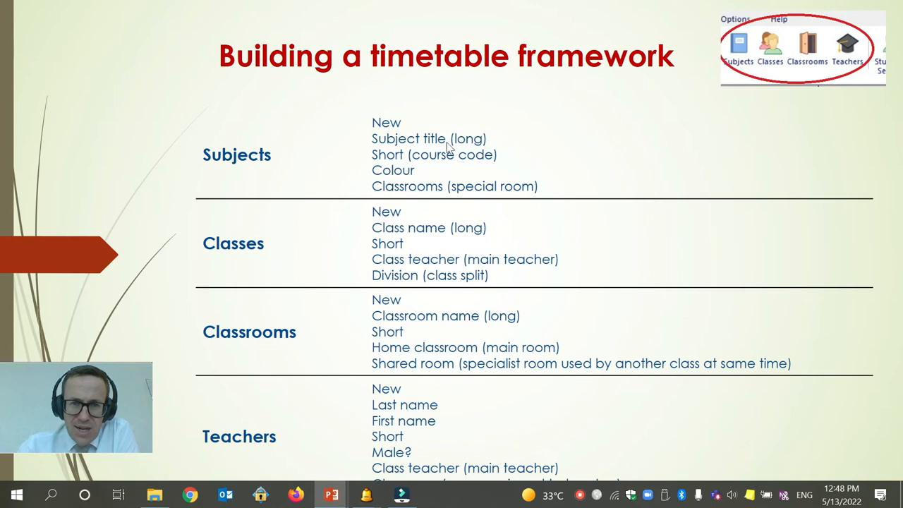
mouse_move(409, 172)
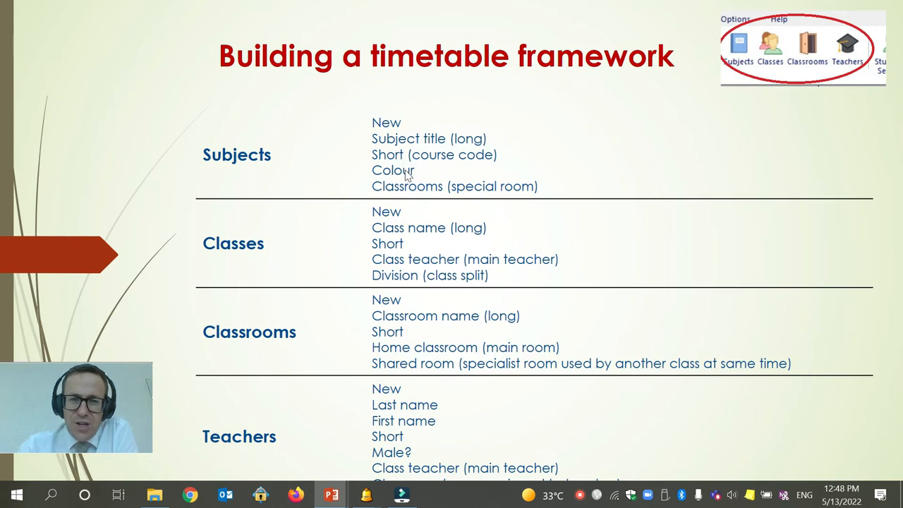
mouse_move(417, 190)
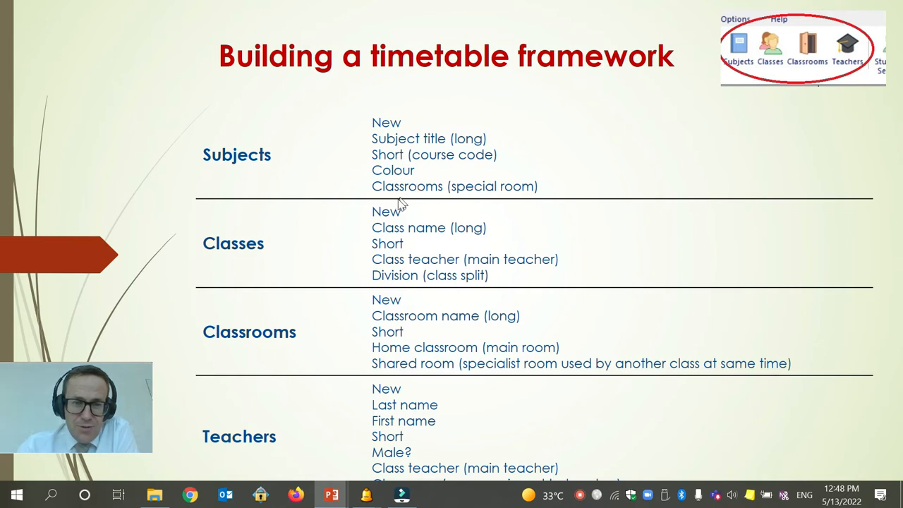
mouse_move(402, 248)
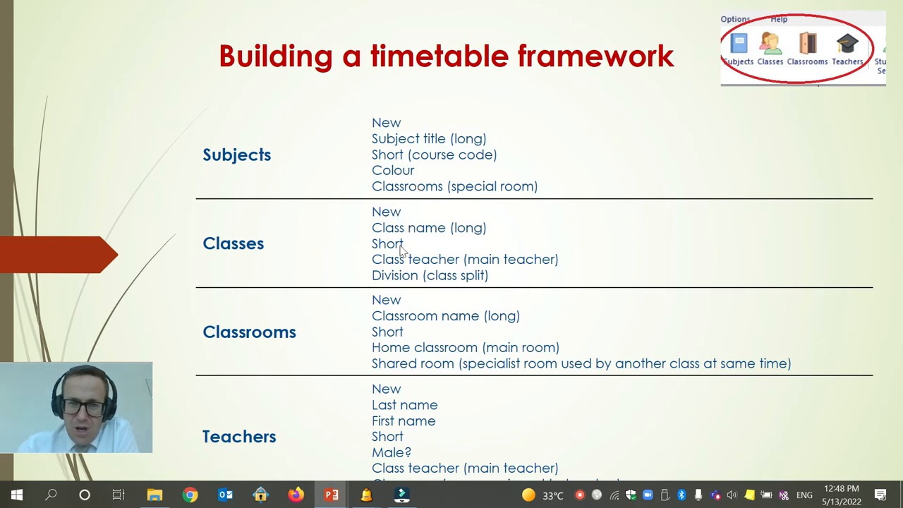
mouse_move(437, 268)
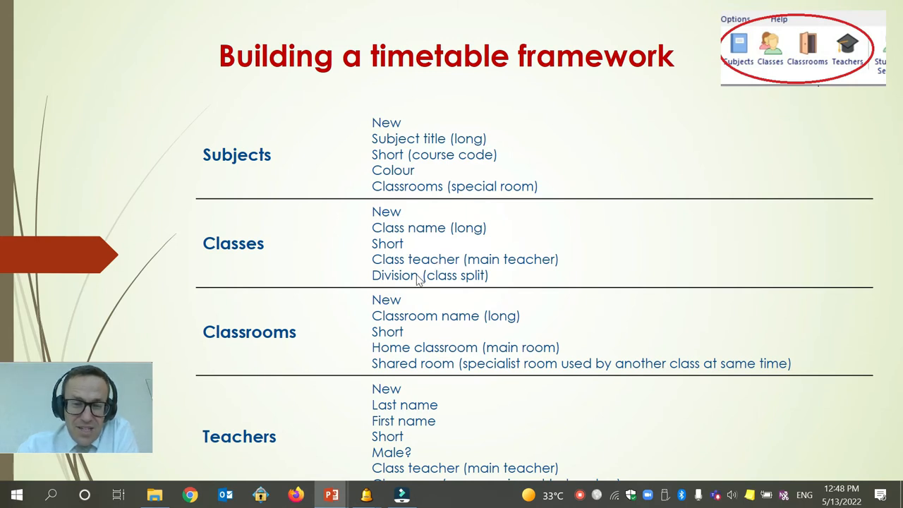
mouse_move(412, 322)
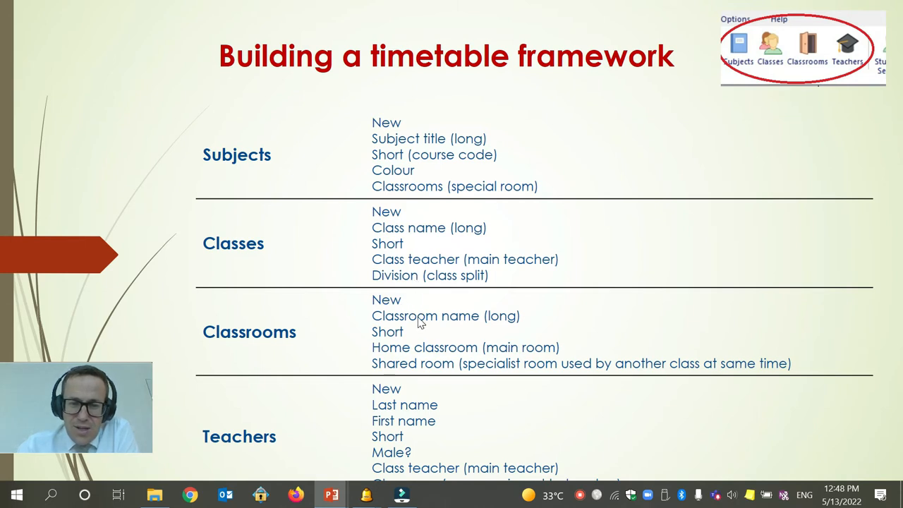
mouse_move(417, 364)
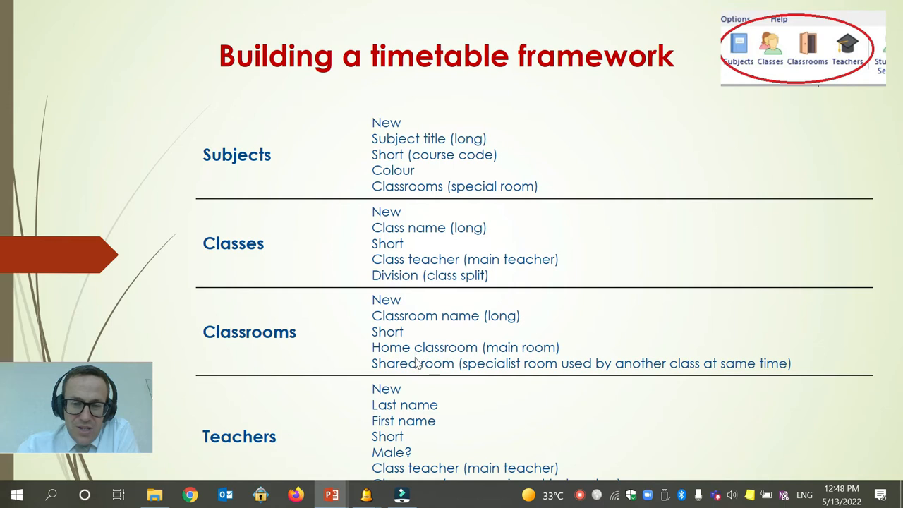
mouse_move(359, 412)
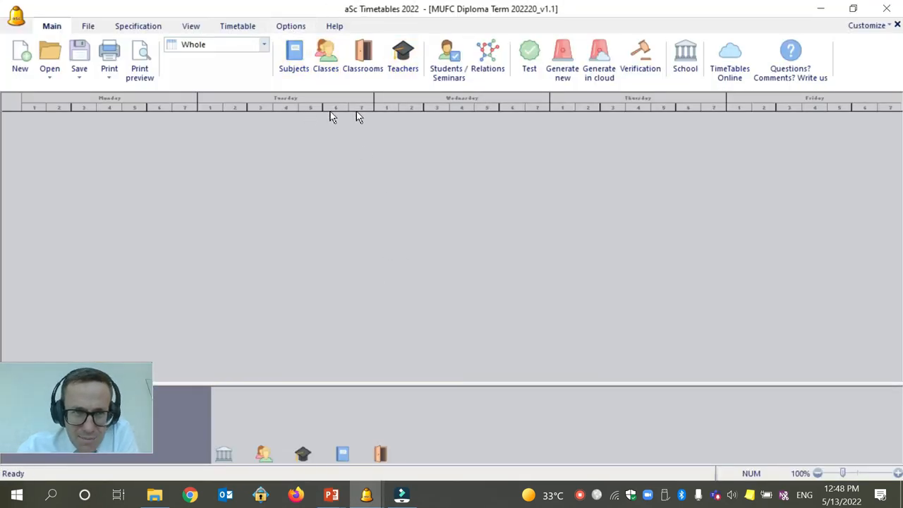
Step: Add a new subject titled English with short name ENG101
left_click(294, 56)
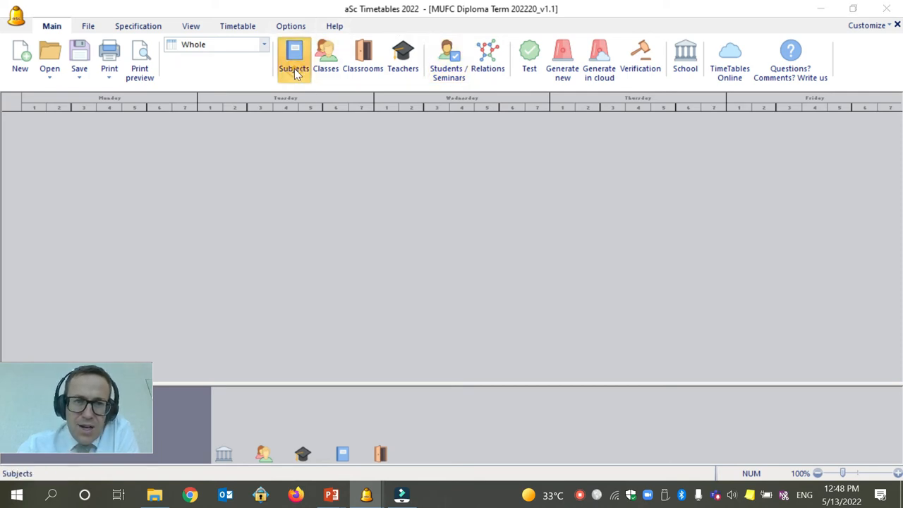
left_click(294, 54)
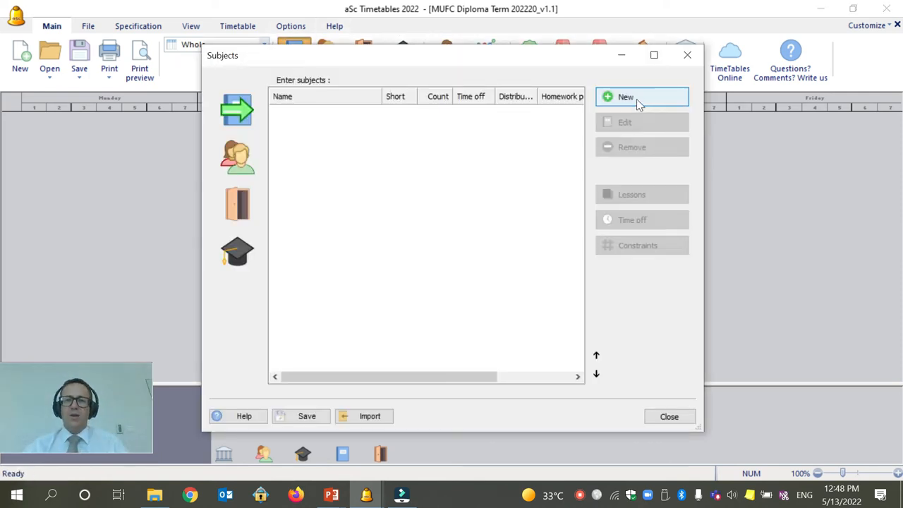
left_click(642, 96)
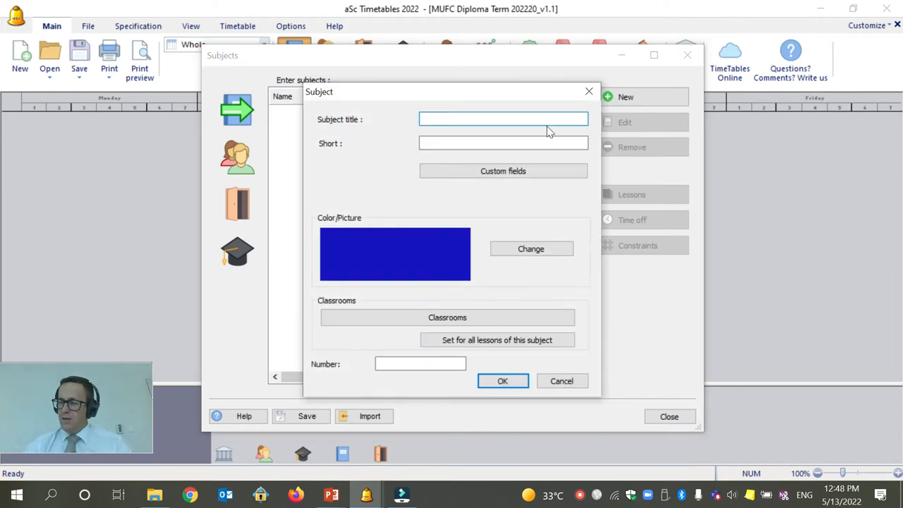
type("English")
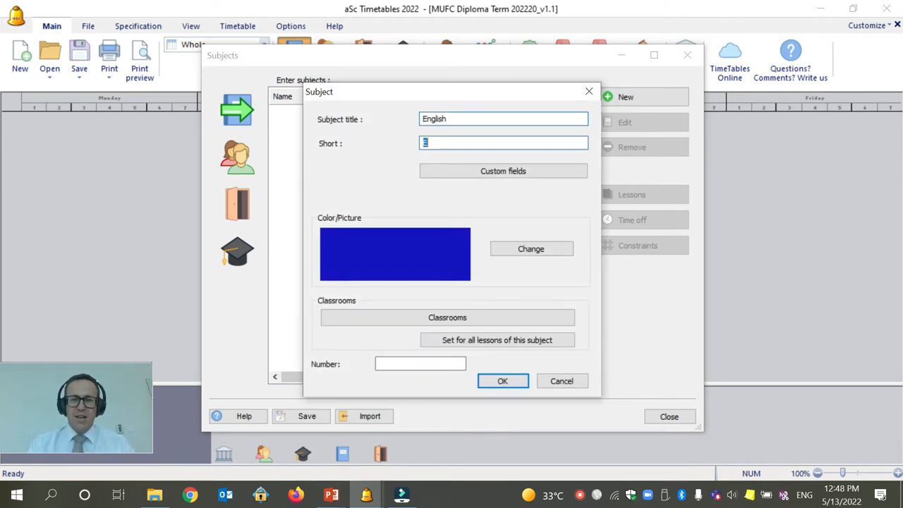
type("E")
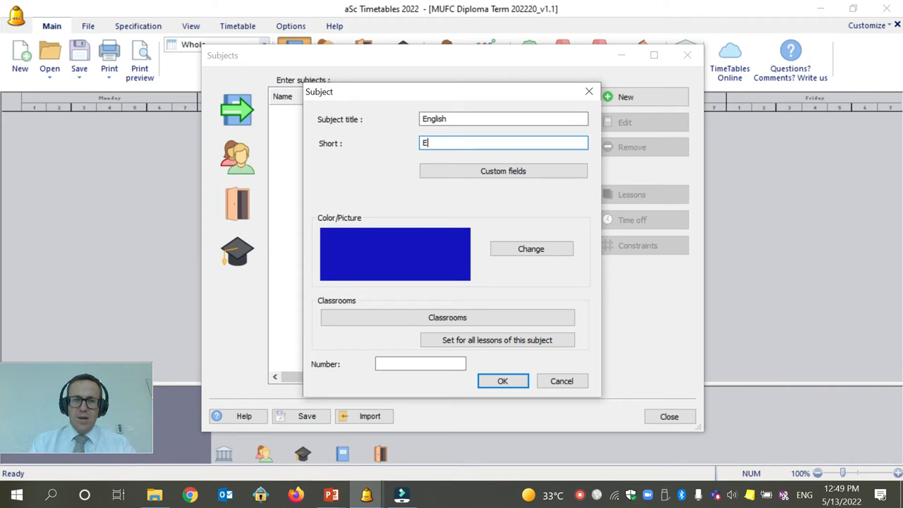
type("NG")
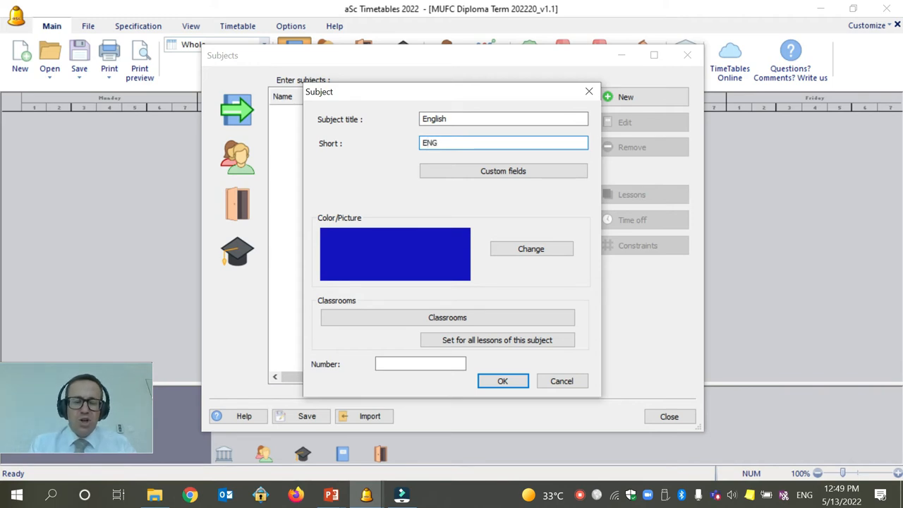
type("101")
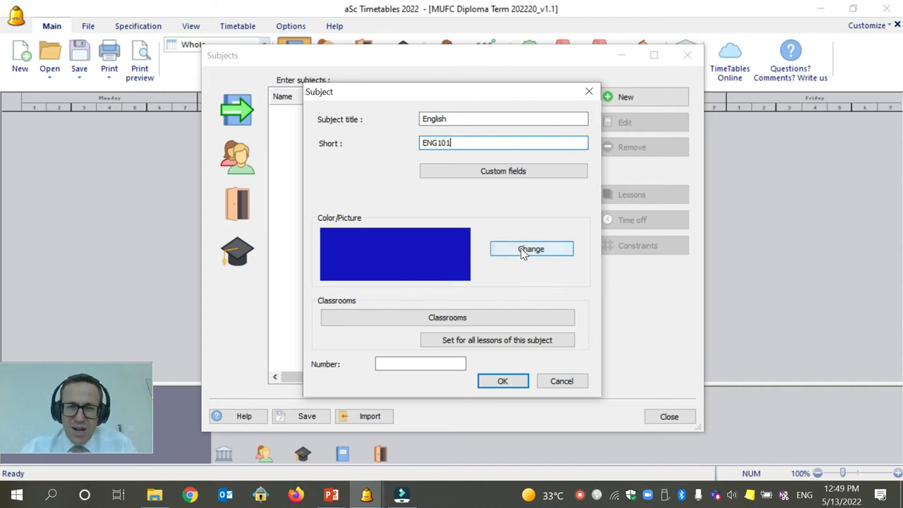
Step: Change the English subject's background colour to a lighter violet-blue from the Custom spectrum
left_click(531, 249)
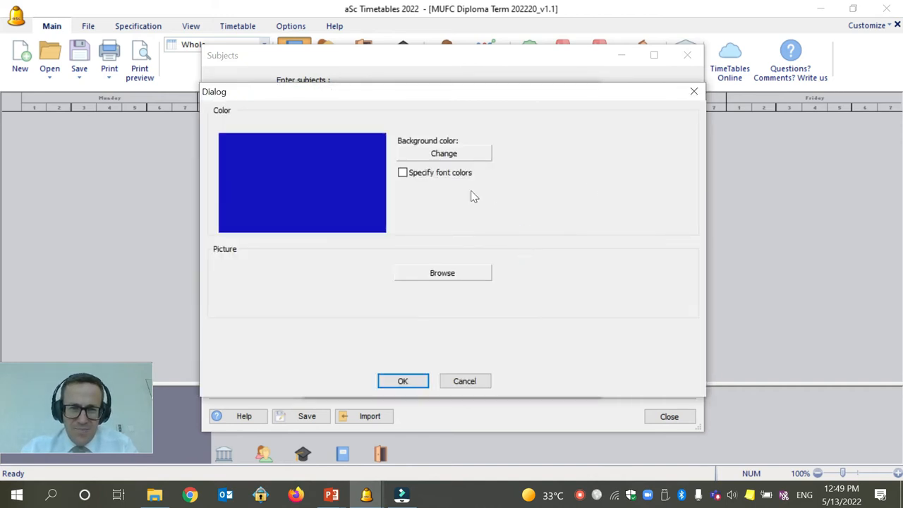
left_click(444, 153)
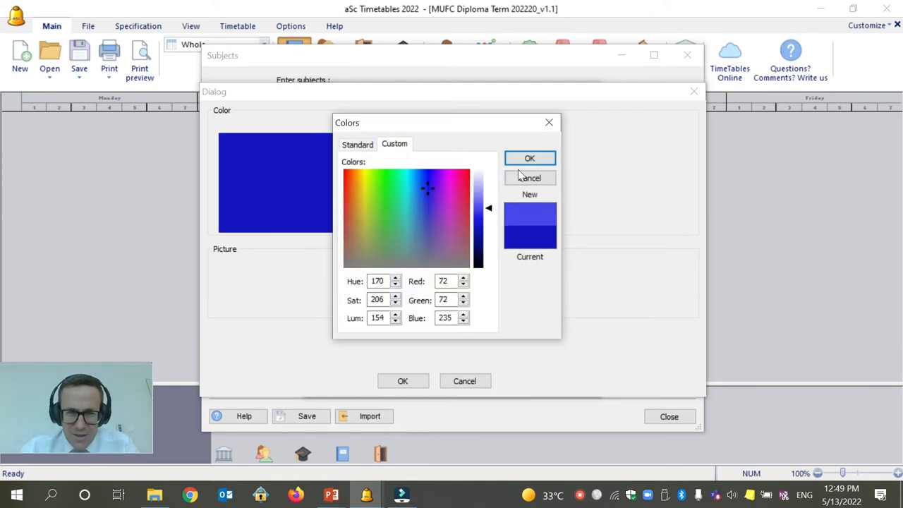
left_click(531, 159)
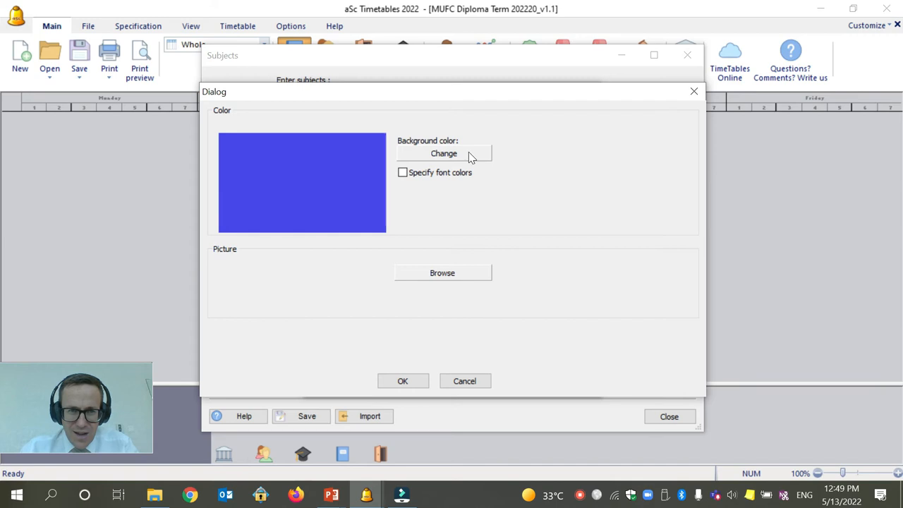
left_click(443, 153)
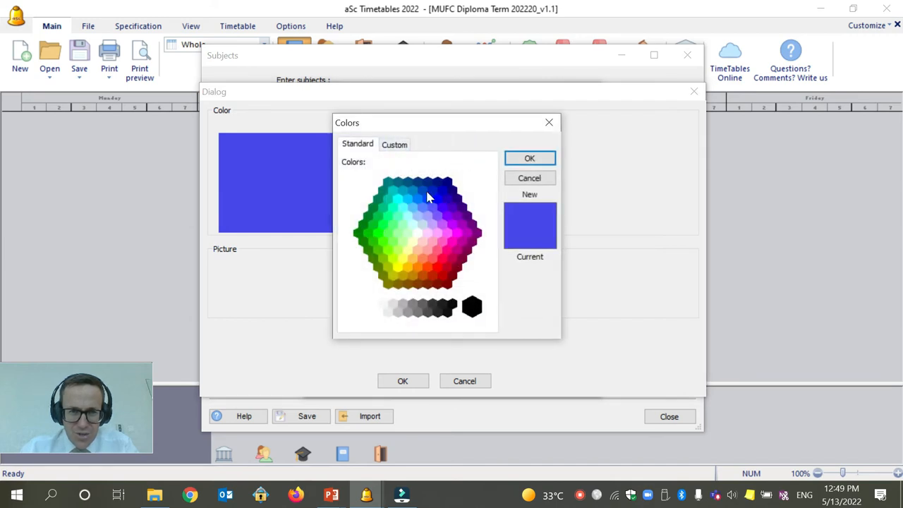
left_click(394, 144)
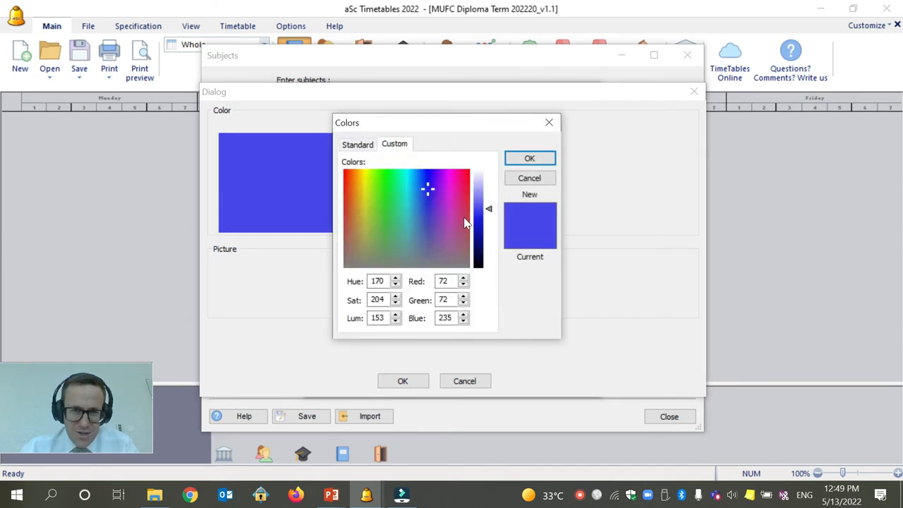
left_click(529, 158)
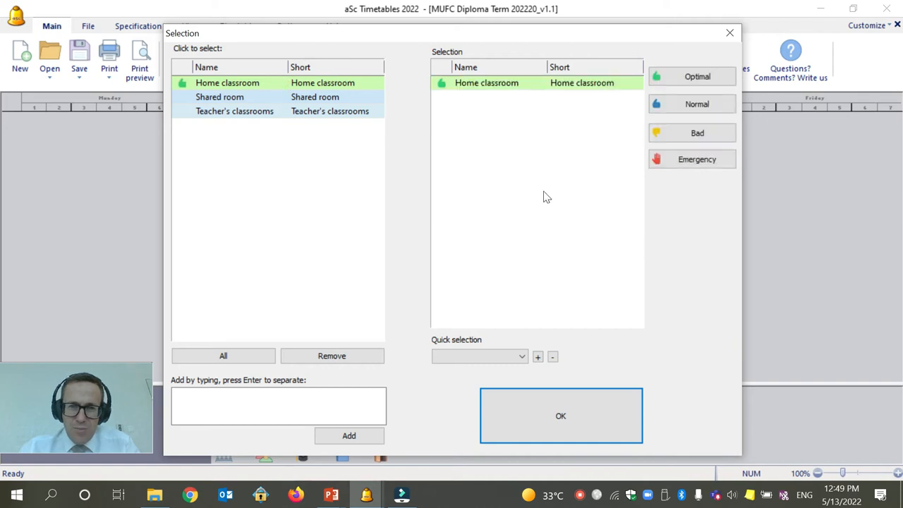
Step: Keep Home classroom and save the English (ENG101) subject to the list
left_click(560, 415)
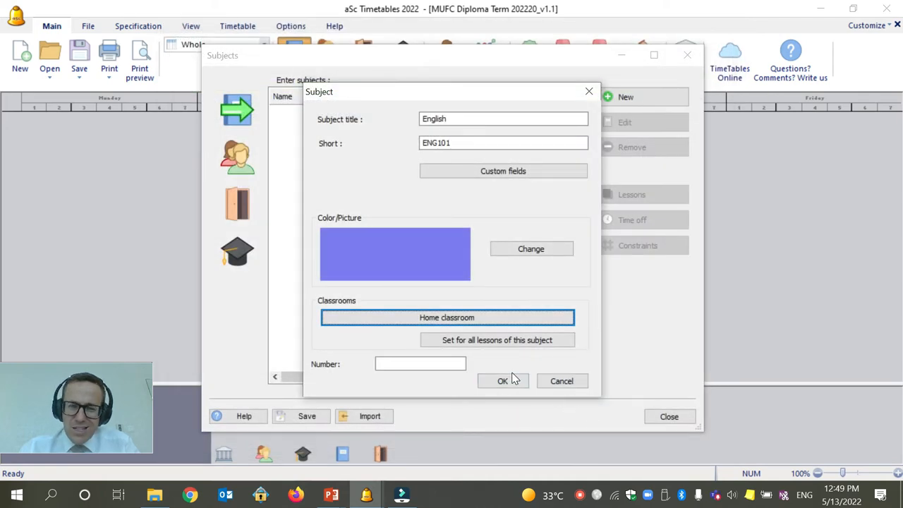
left_click(502, 381)
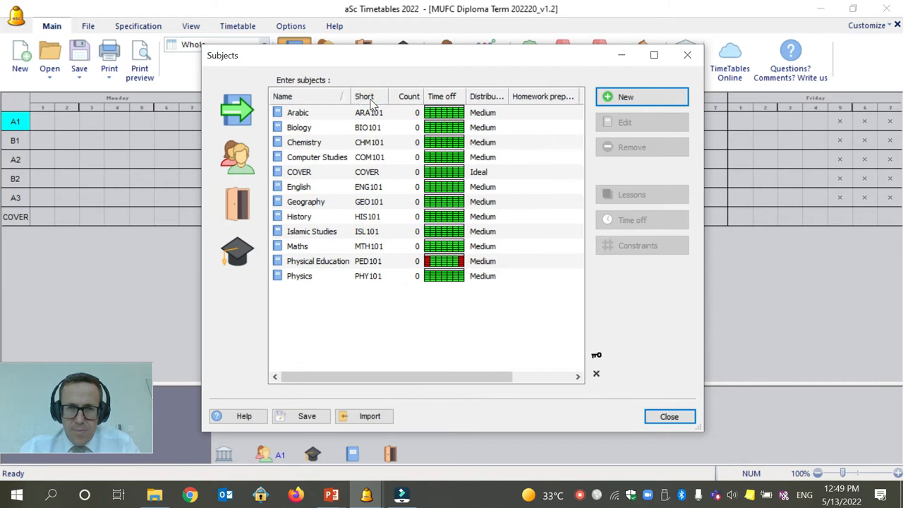
mouse_move(424, 296)
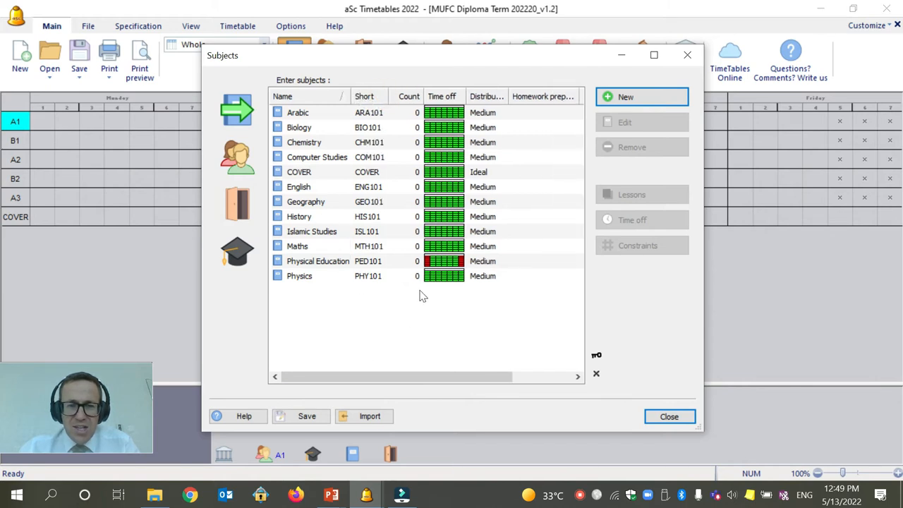
mouse_move(311, 113)
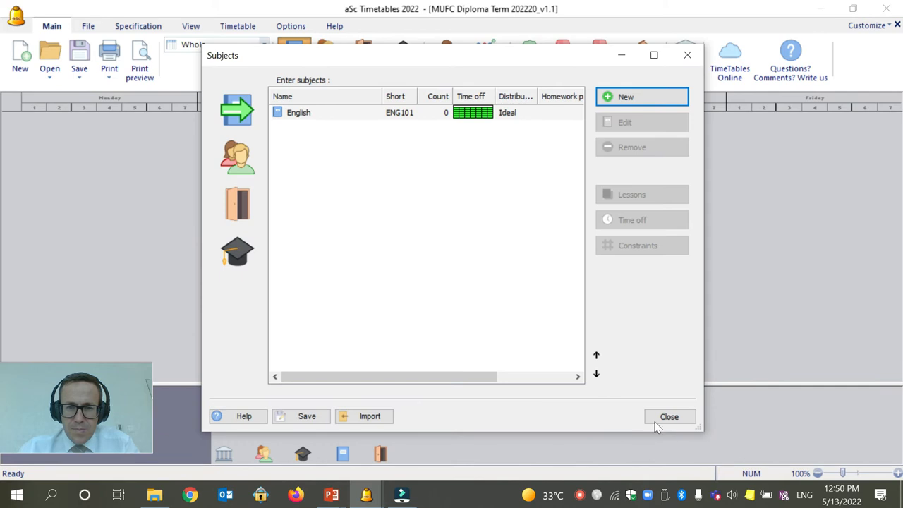
Step: Add class FUGQT0101 with short name A1 to the Classes list
left_click(669, 416)
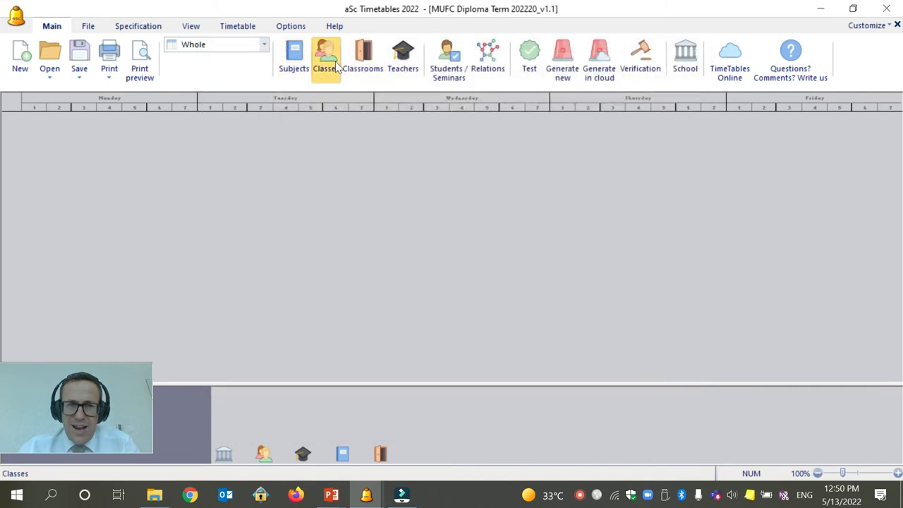
left_click(325, 55)
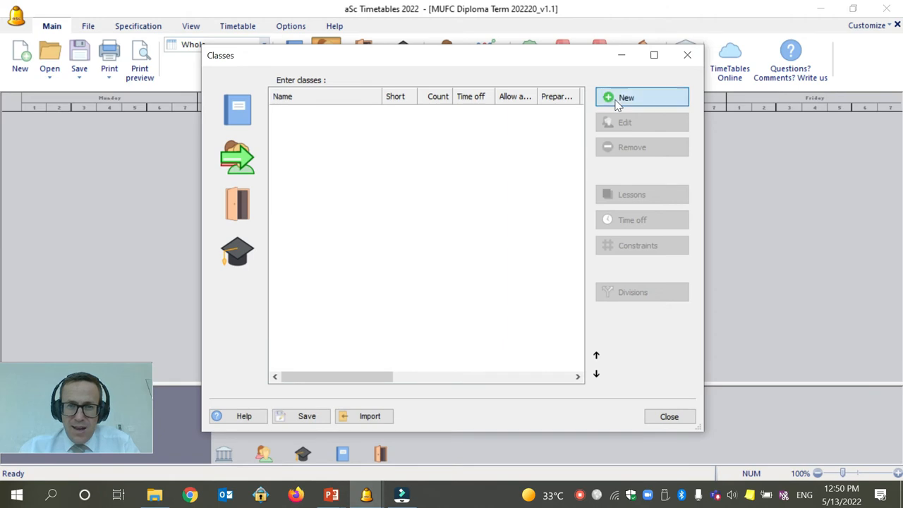
left_click(627, 97)
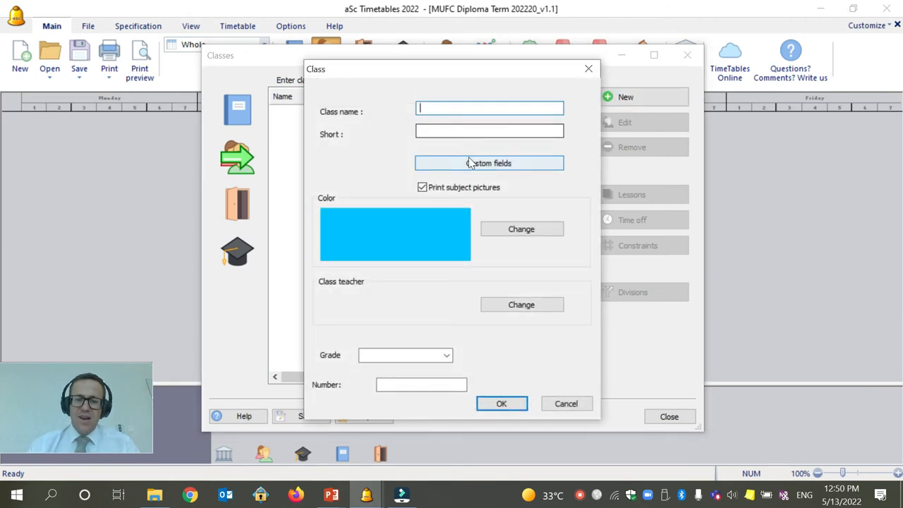
type("FUGQT")
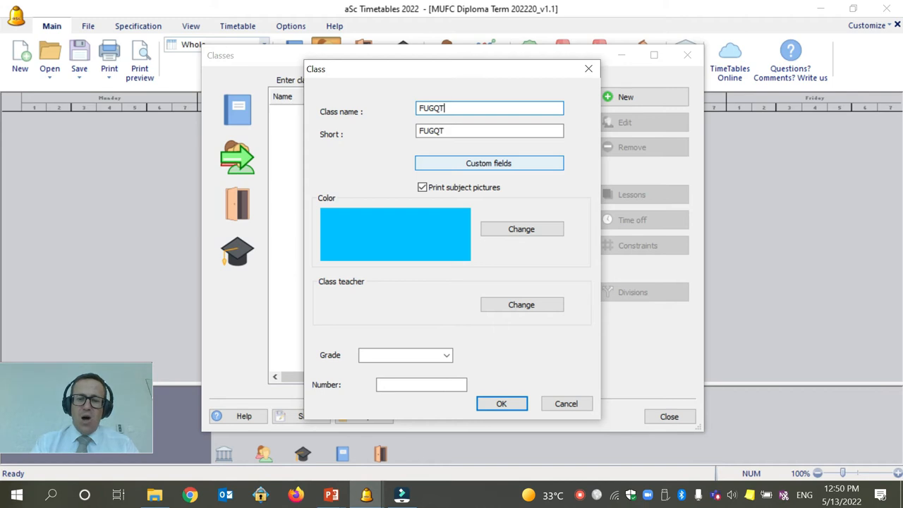
type("0101")
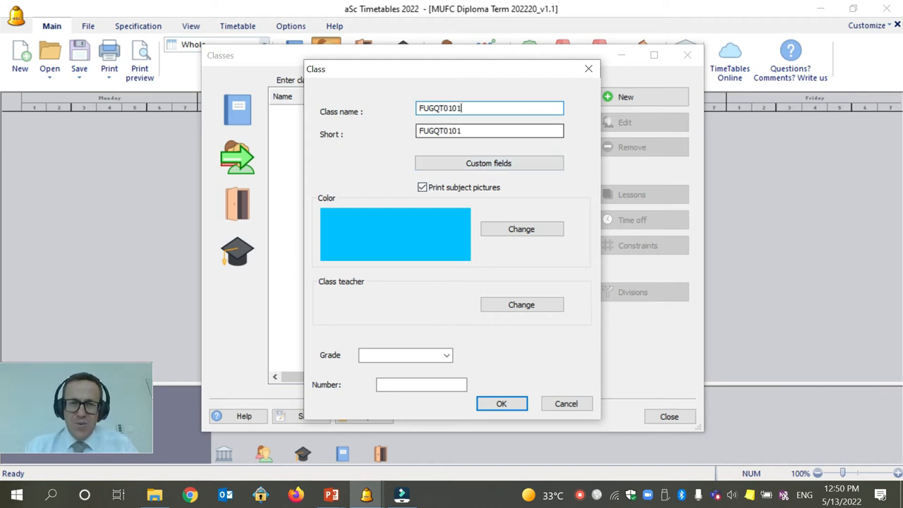
type("A1")
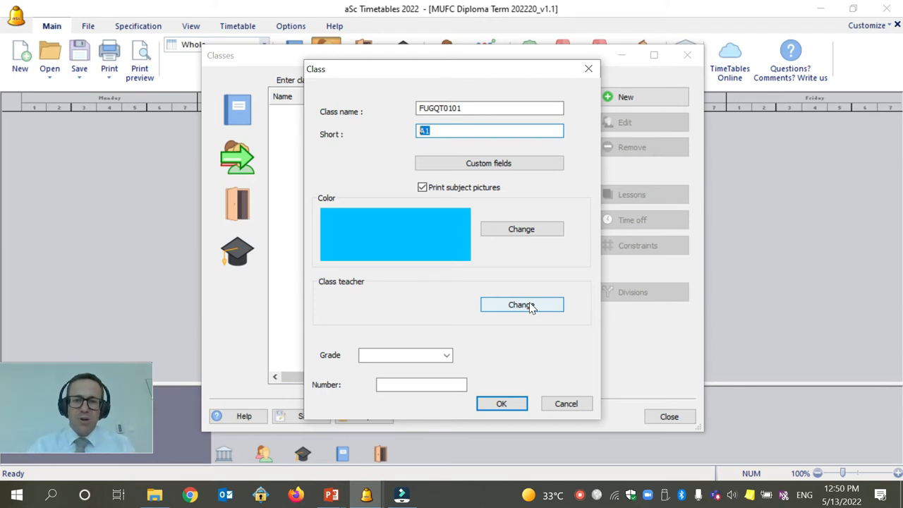
left_click(503, 404)
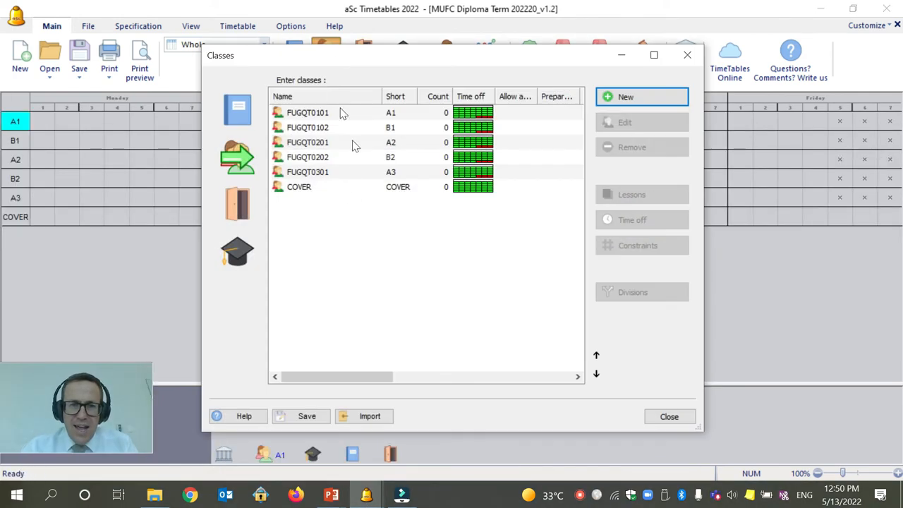
mouse_move(356, 111)
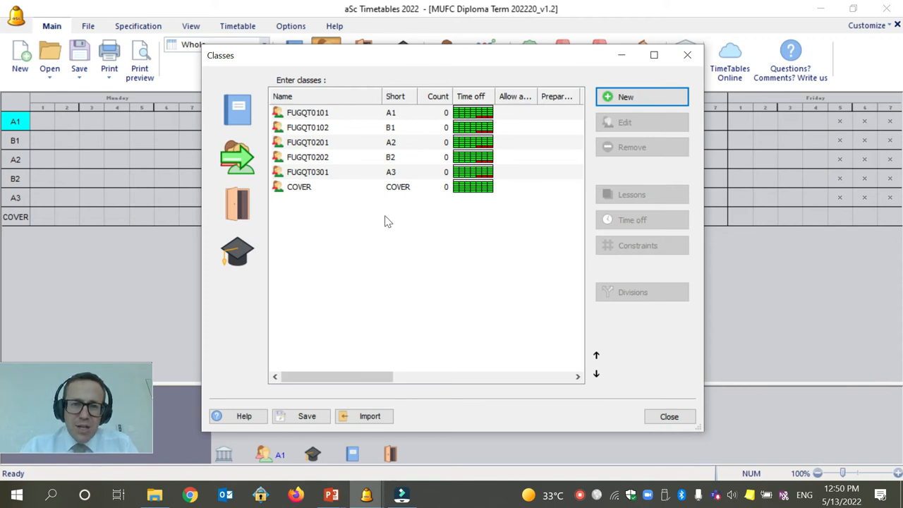
mouse_move(391, 203)
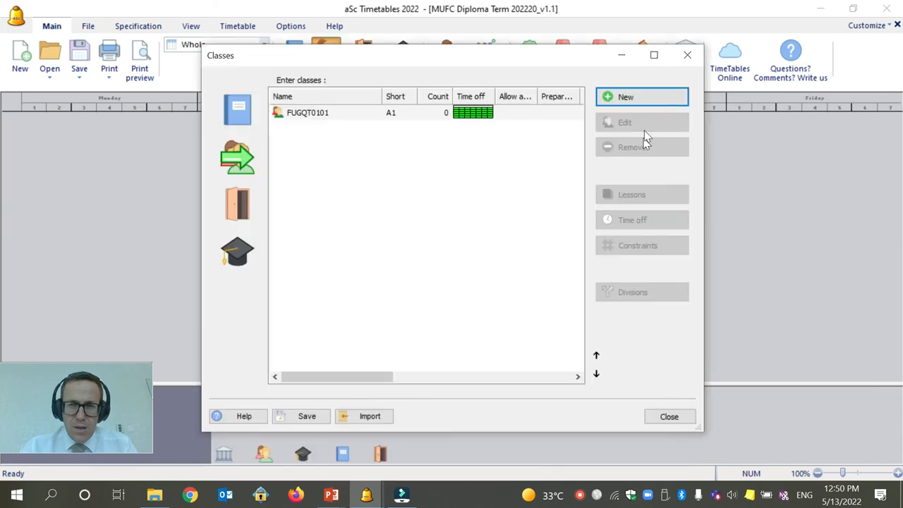
Step: Add a new classroom named Room 1 with short name Room 1
left_click(237, 205)
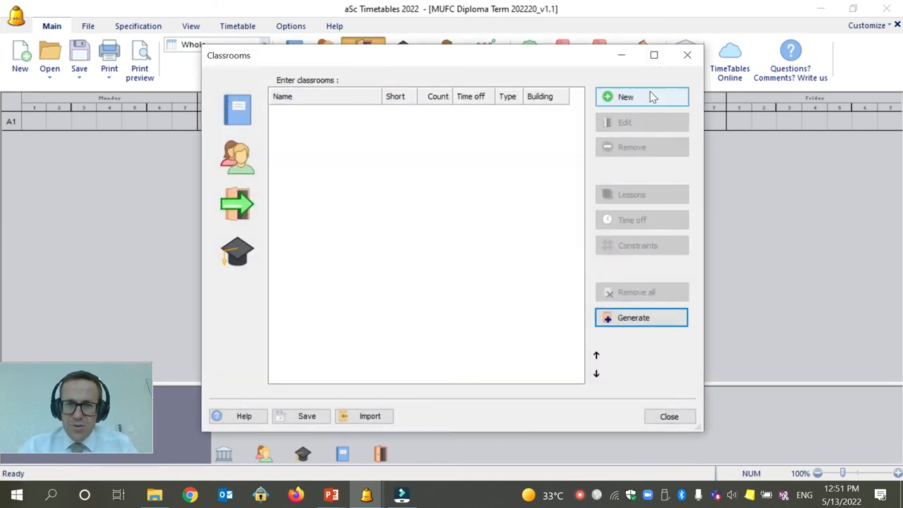
left_click(641, 96)
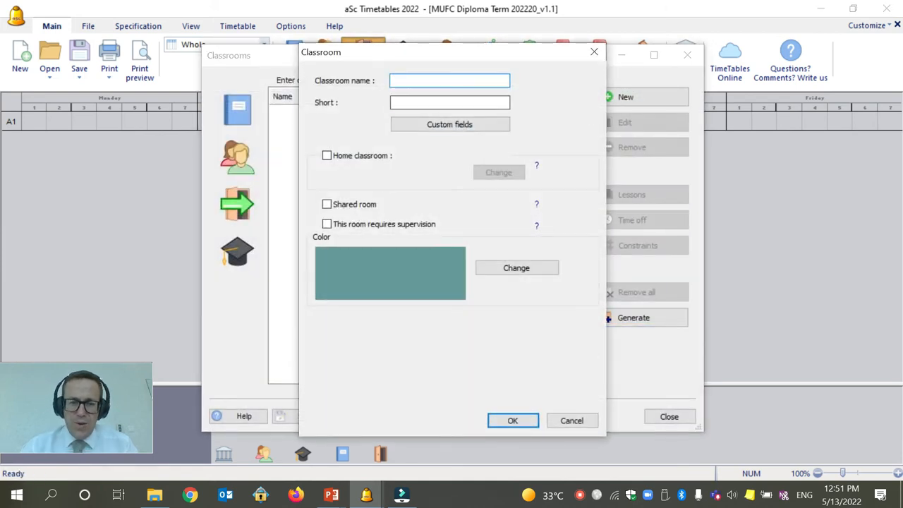
type("Room 1")
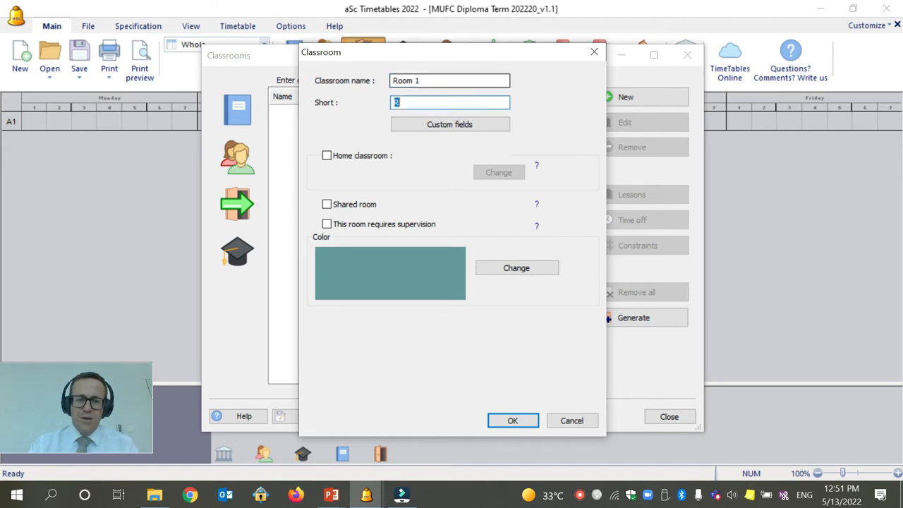
type("Room 1")
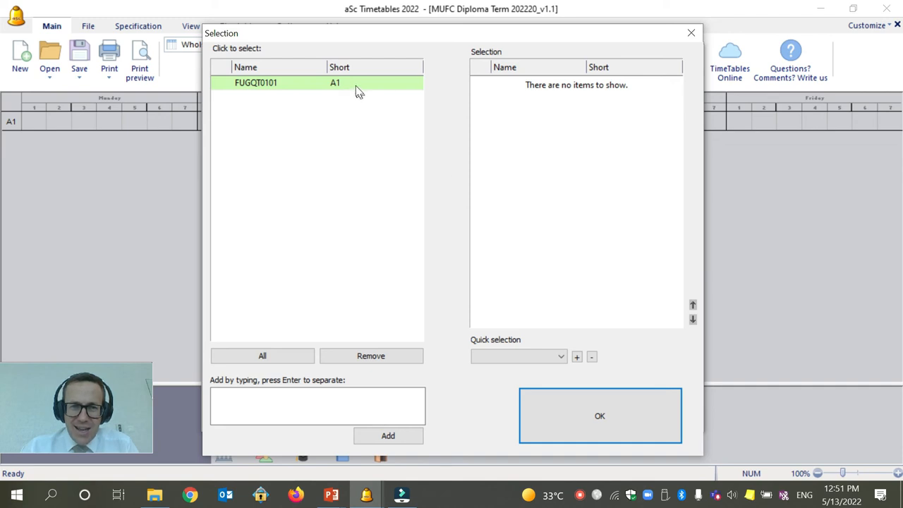
Step: Make Room 1 the home classroom of class A1, confirm it and close the classrooms list
left_click(257, 82)
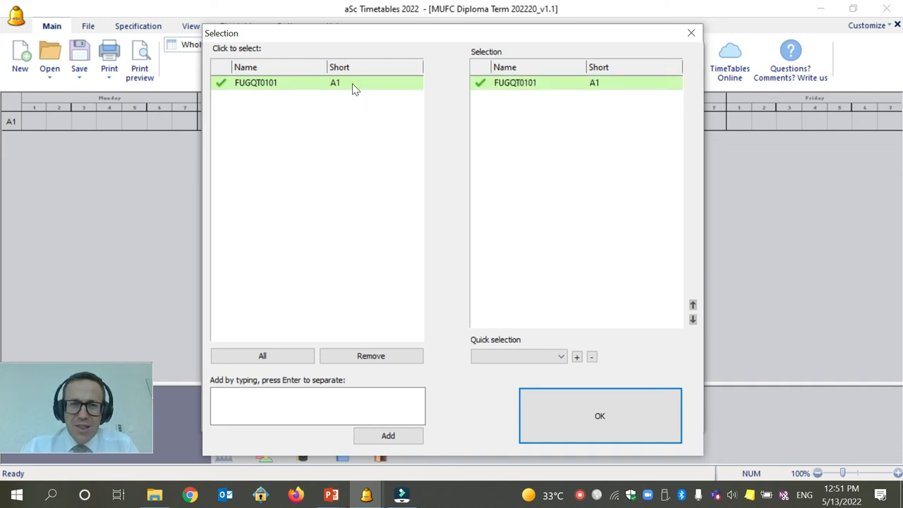
mouse_move(568, 410)
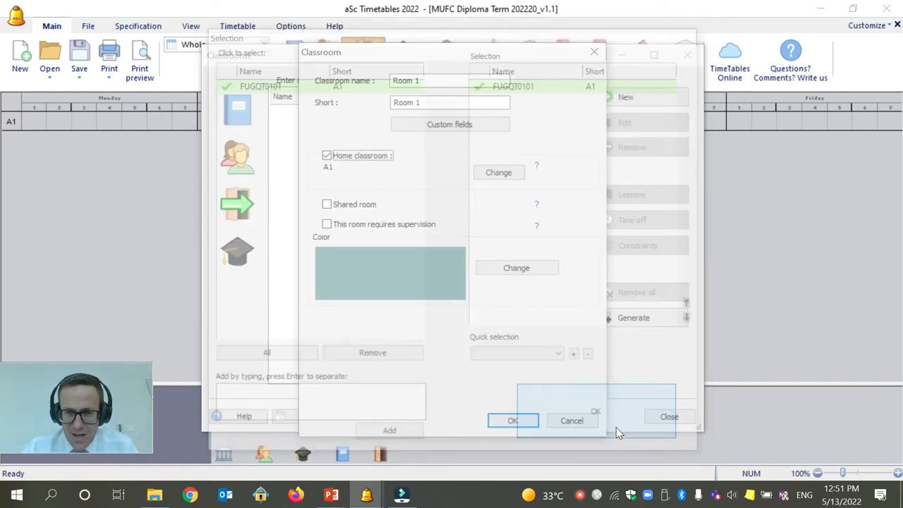
left_click(513, 421)
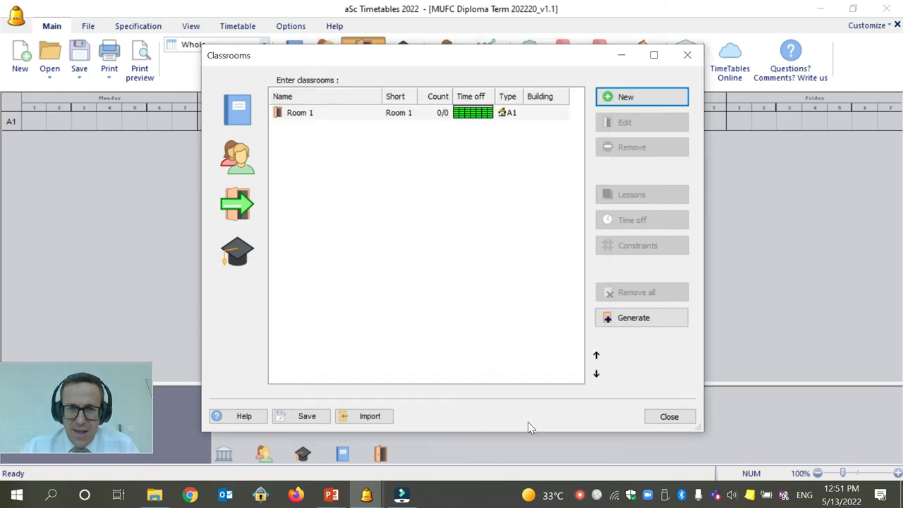
left_click(669, 416)
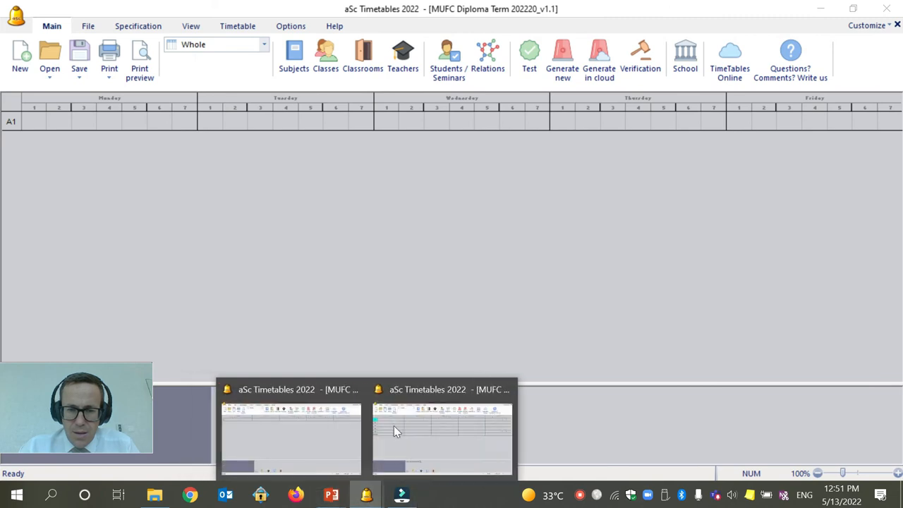
Step: Switch to the other timetable file, select Room 1 in its classrooms list and close the list
left_click(364, 50)
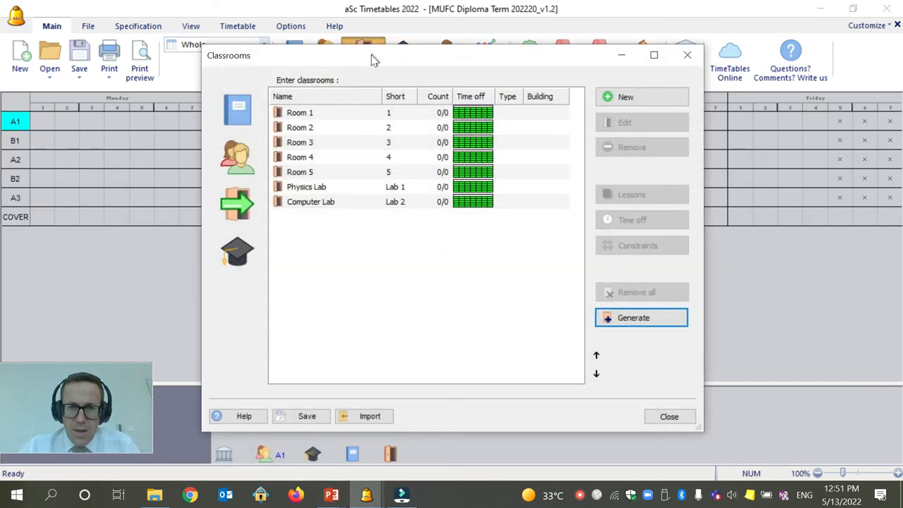
mouse_move(316, 217)
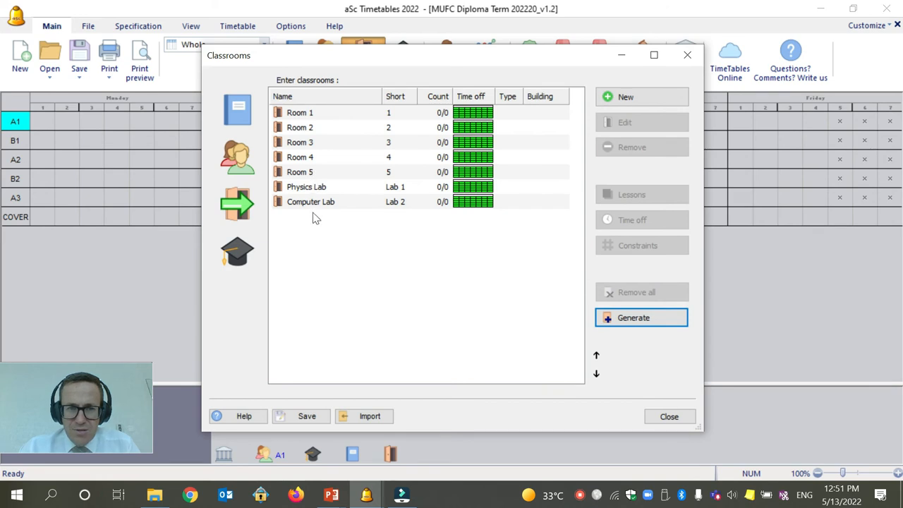
mouse_move(325, 197)
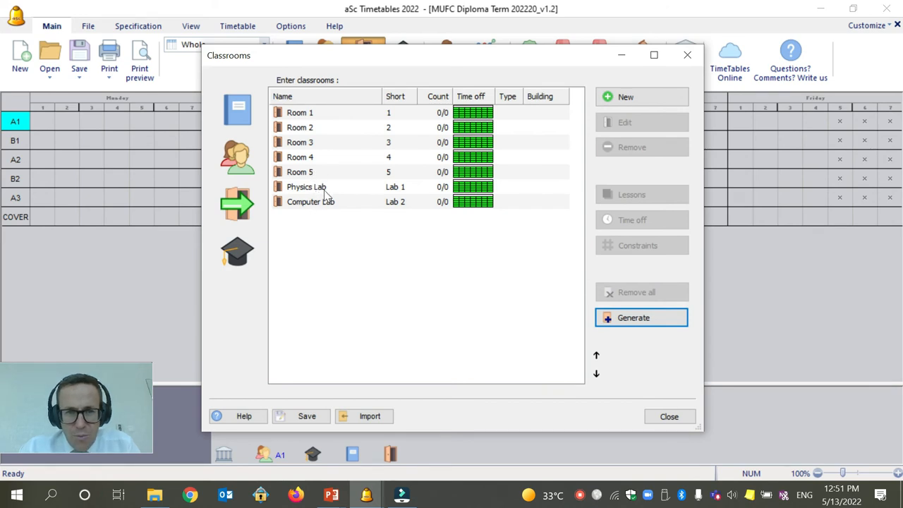
mouse_move(325, 206)
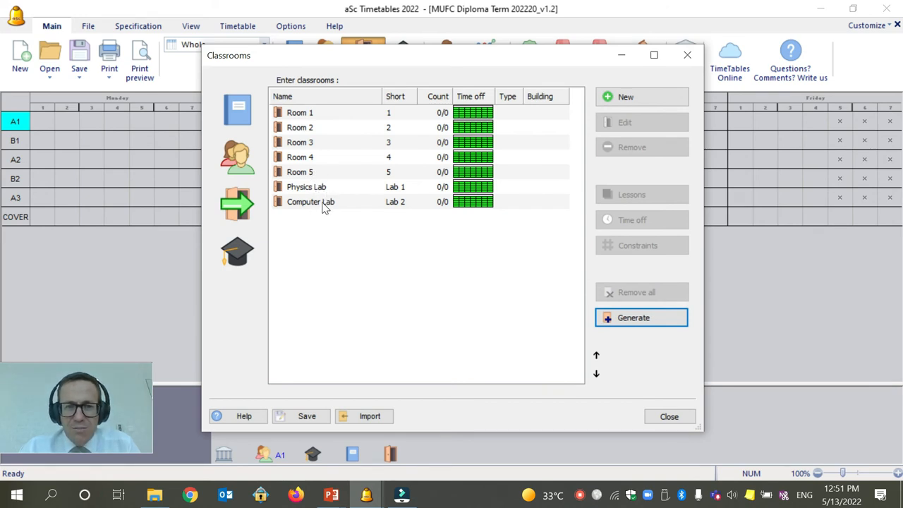
mouse_move(319, 192)
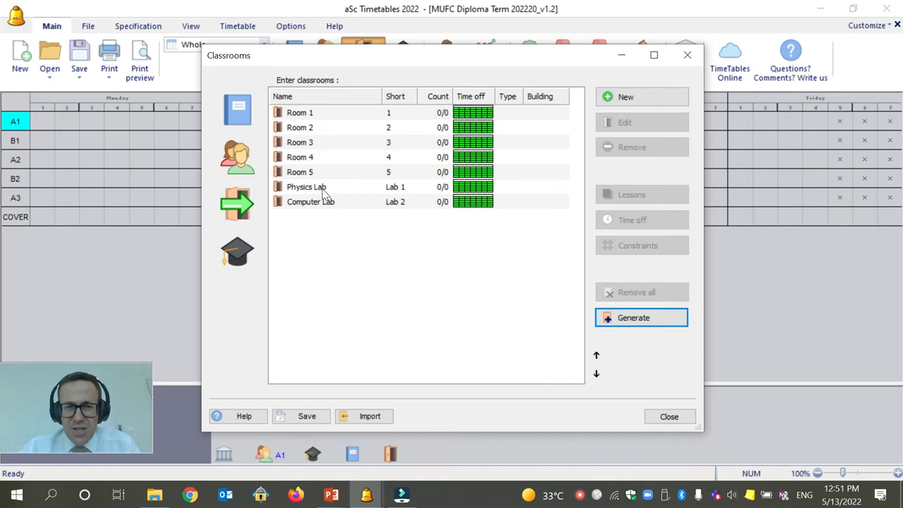
left_click(299, 113)
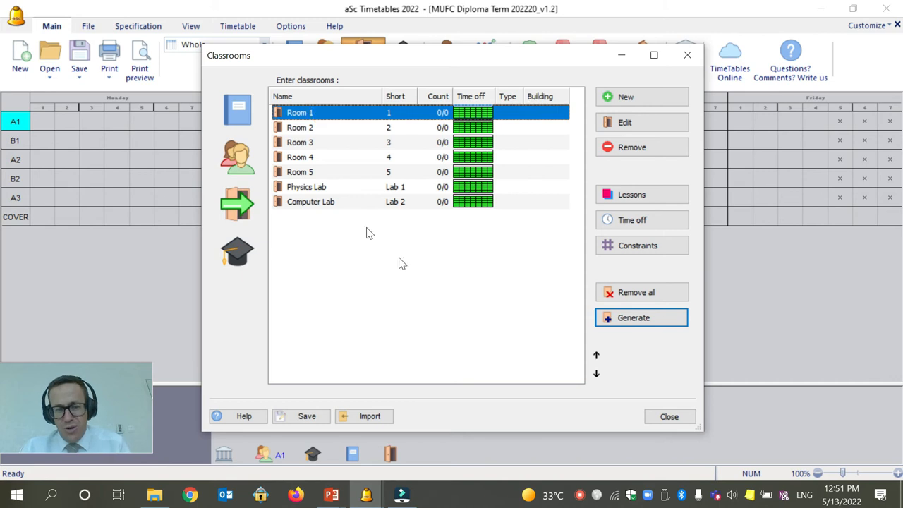
left_click(669, 416)
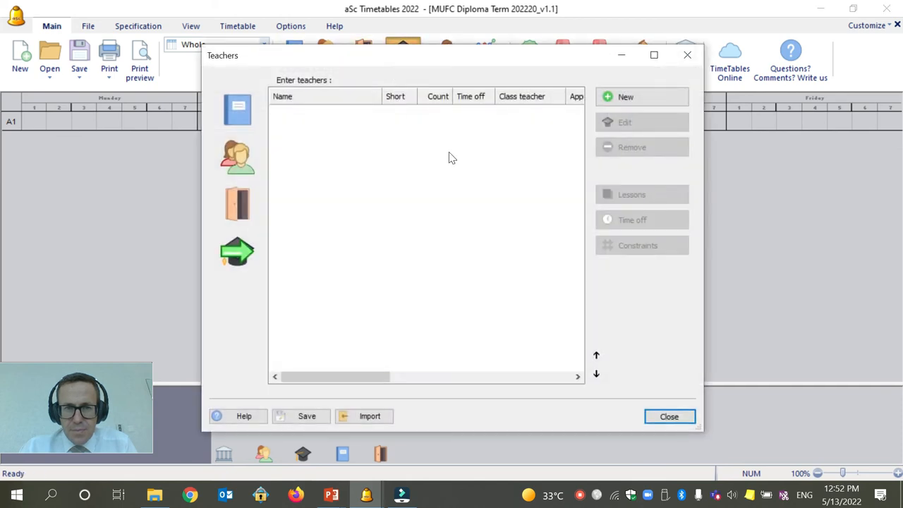
mouse_move(631, 96)
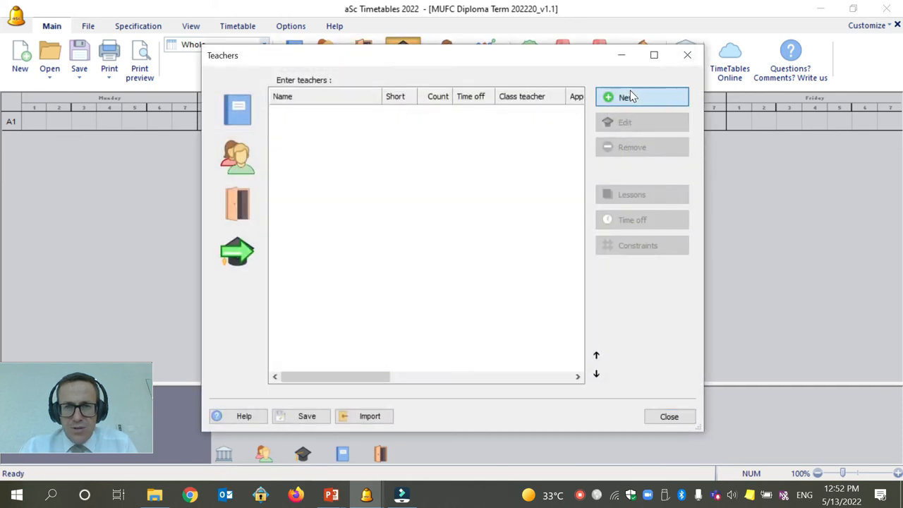
Step: Add male teacher Cristiano Ronaldo, short name Ronaldo, and save him
left_click(642, 96)
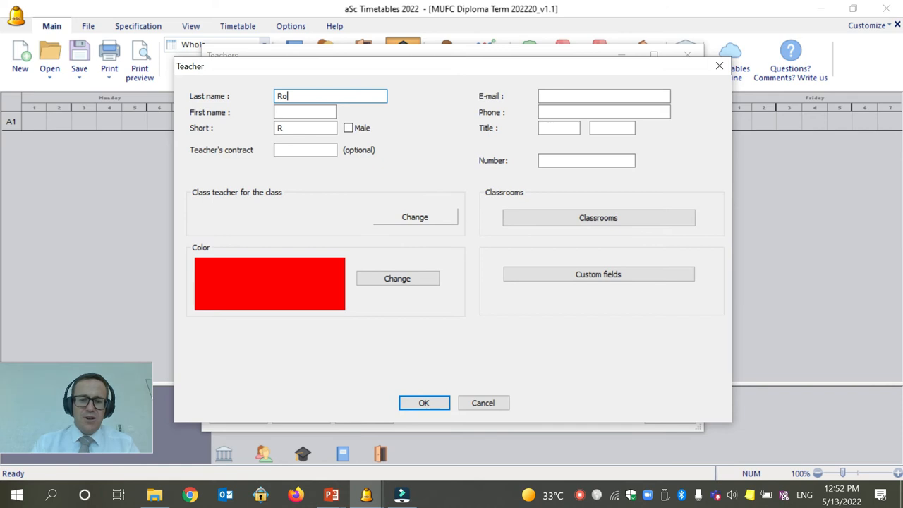
type("C")
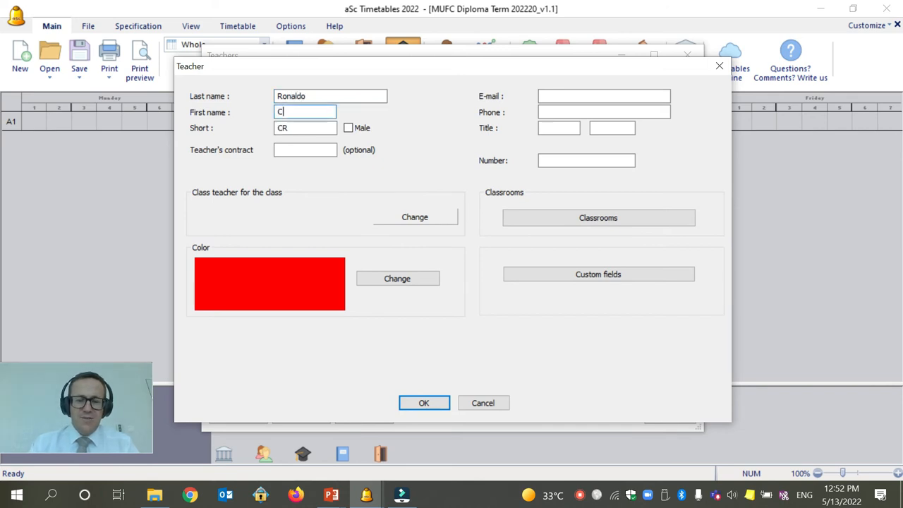
type("ristiano")
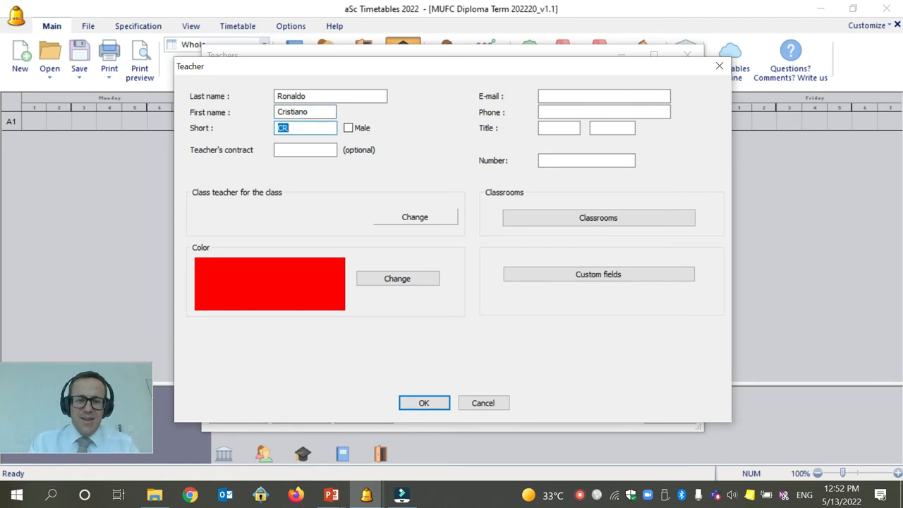
type("Ronaldo")
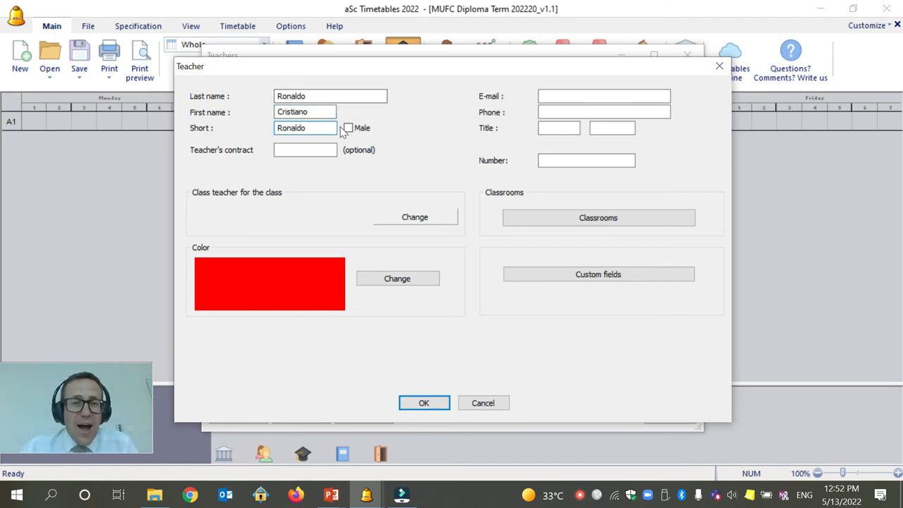
left_click(347, 127)
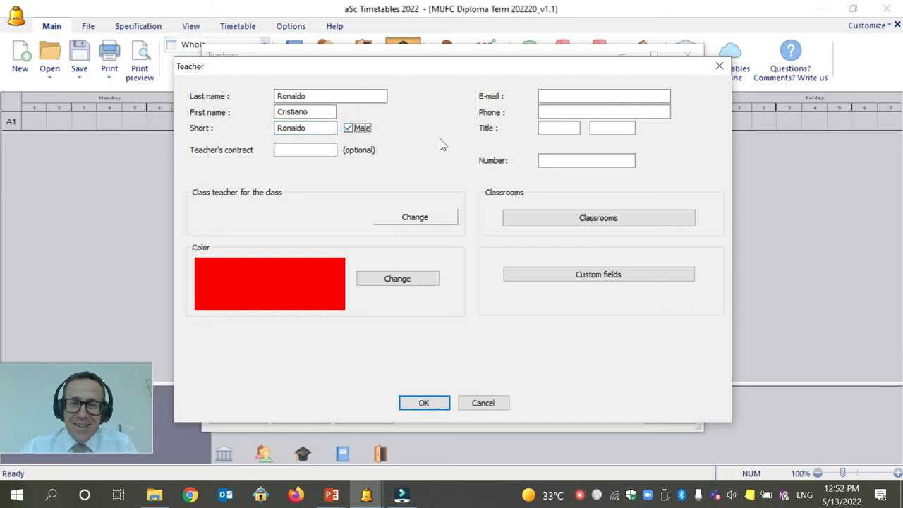
mouse_move(433, 139)
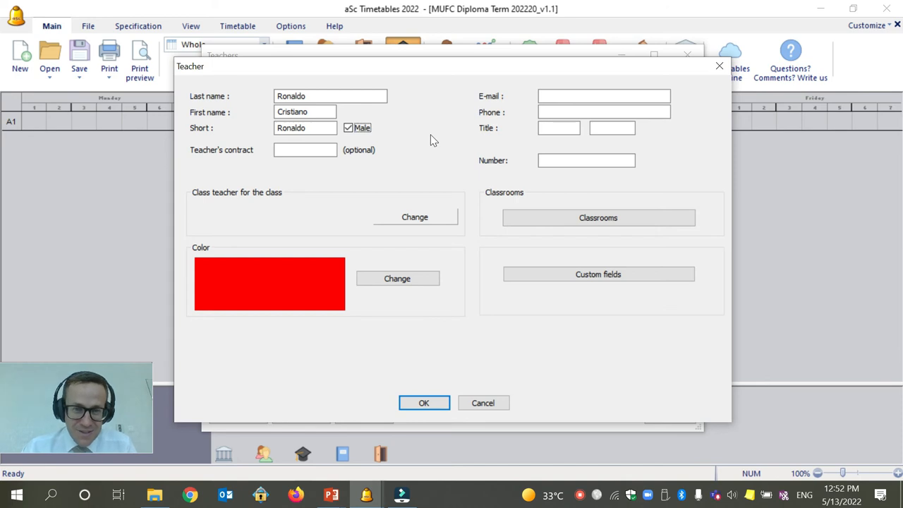
mouse_move(336, 206)
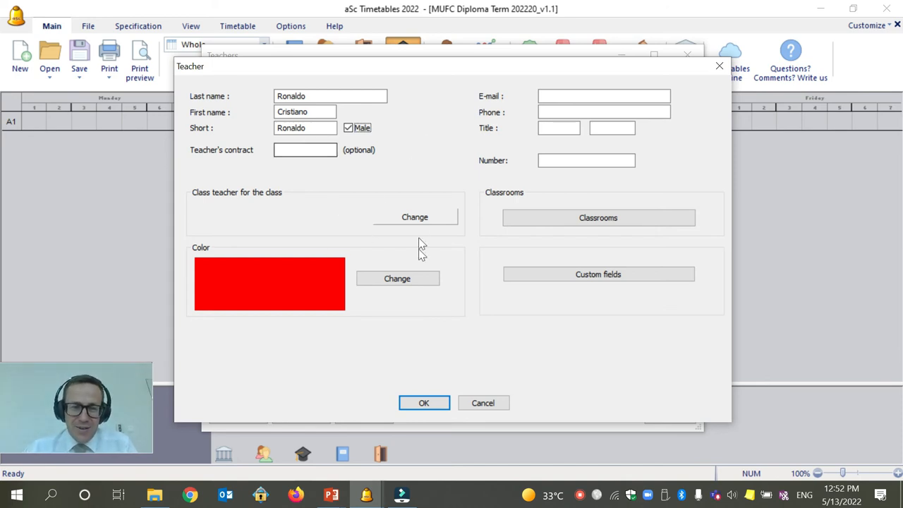
left_click(424, 402)
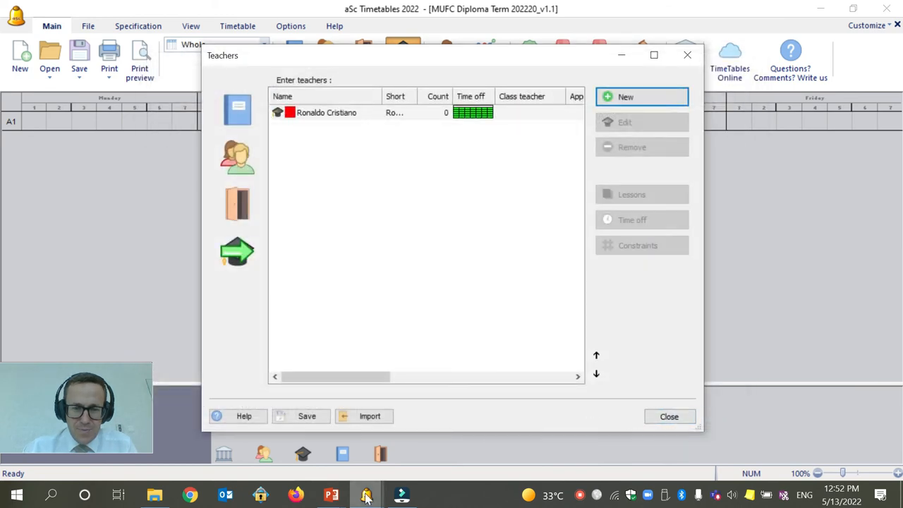
Step: Switch over to the PowerPoint slides to present the Colors guidance
left_click(669, 417)
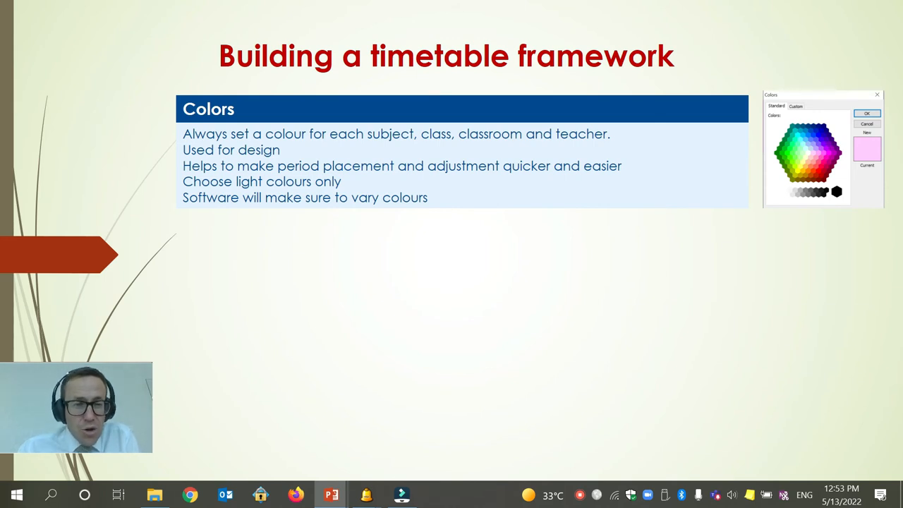
mouse_move(773, 193)
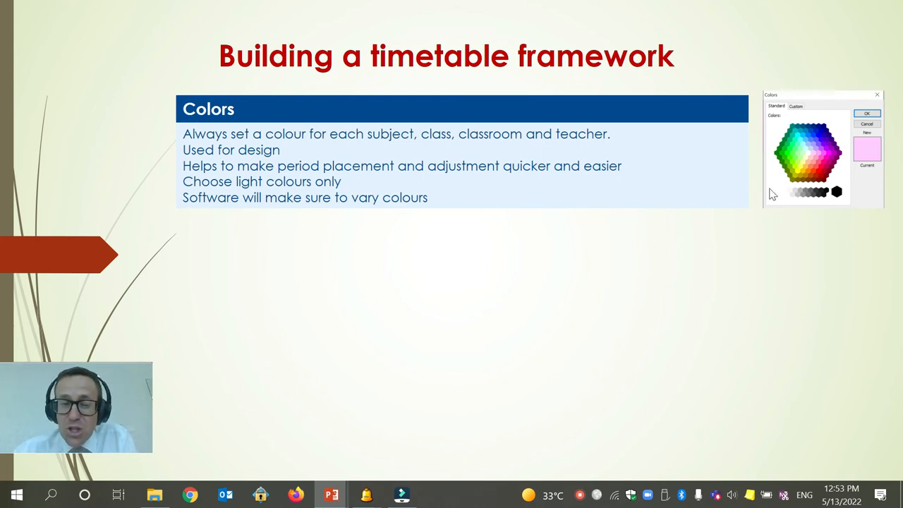
mouse_move(359, 212)
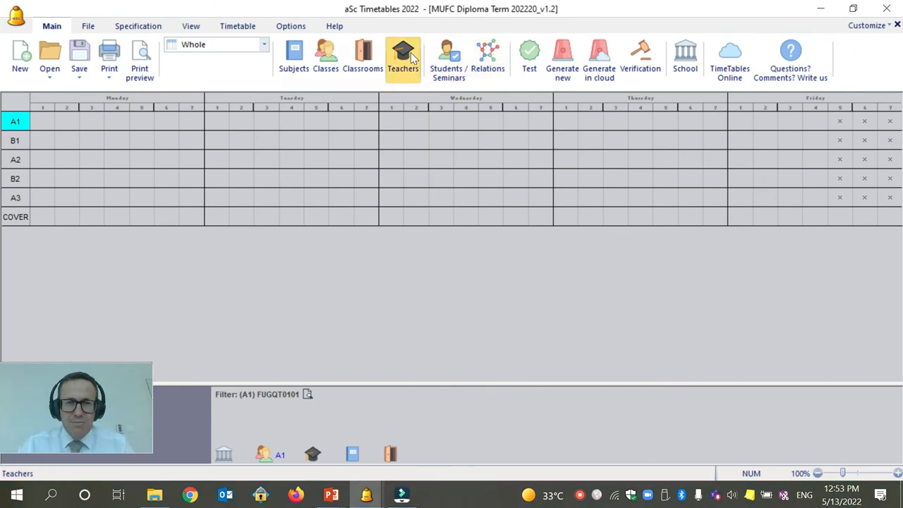
left_click(400, 53)
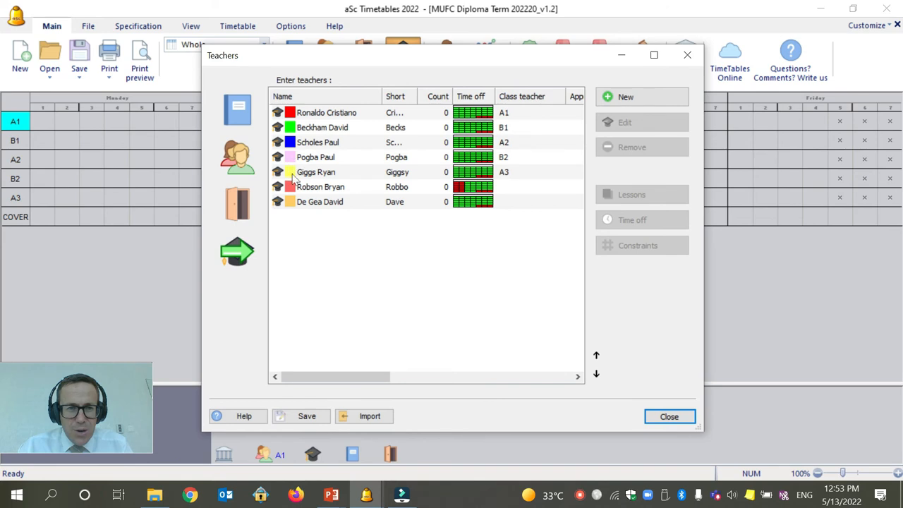
left_click(318, 141)
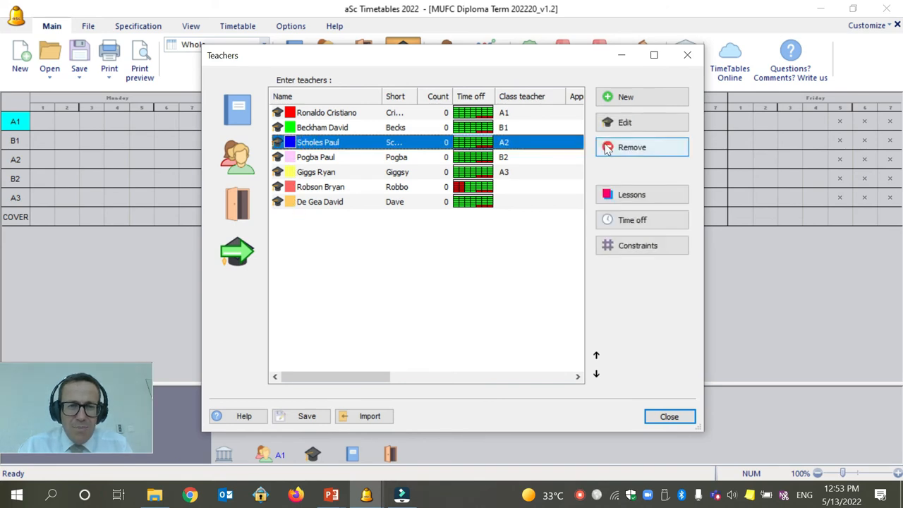
mouse_move(641, 127)
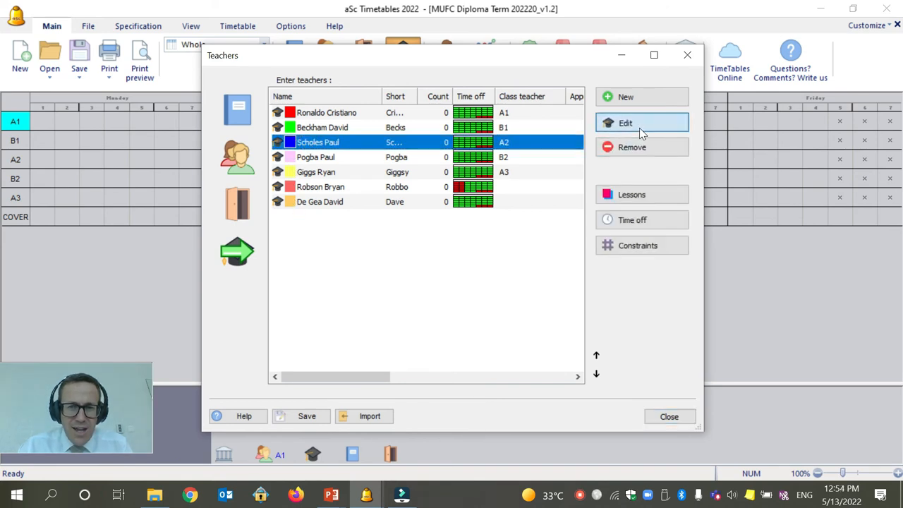
left_click(624, 123)
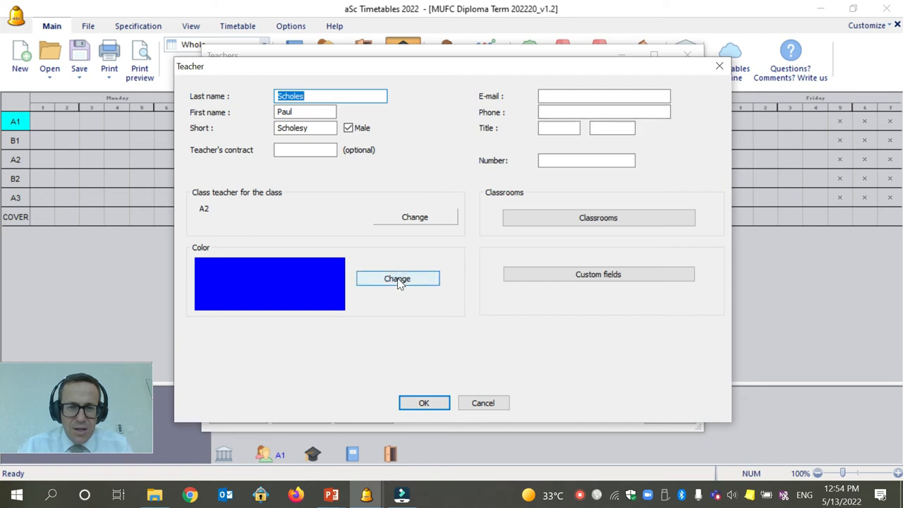
Step: Change Scholes Paul's background colour to a pale blue in the colour chooser
left_click(398, 278)
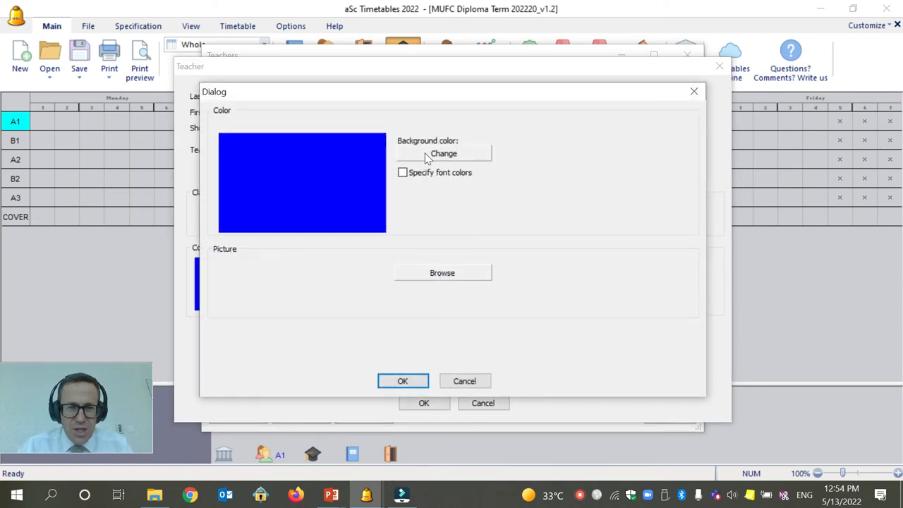
left_click(442, 153)
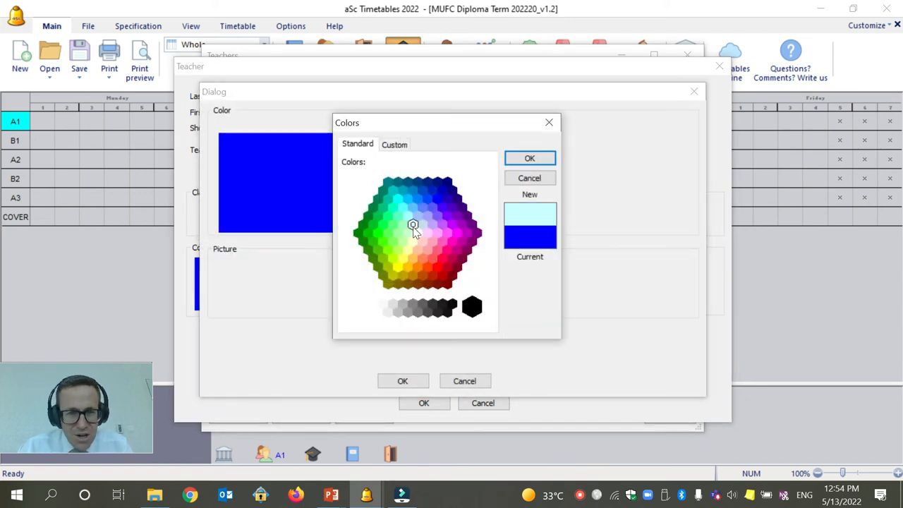
mouse_move(440, 214)
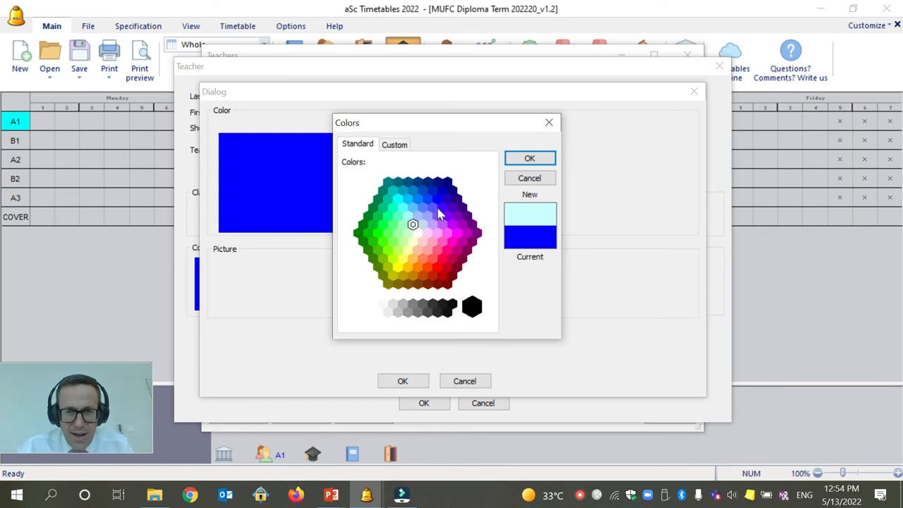
left_click(395, 144)
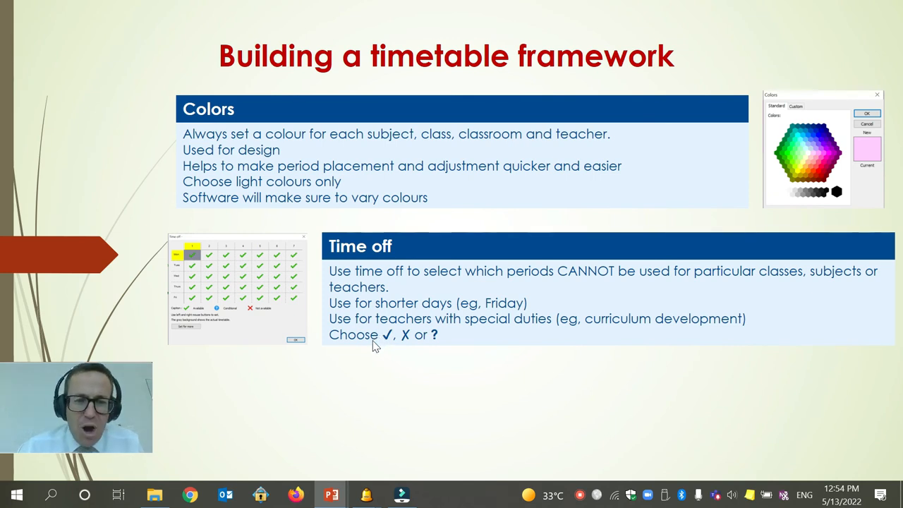
mouse_move(412, 397)
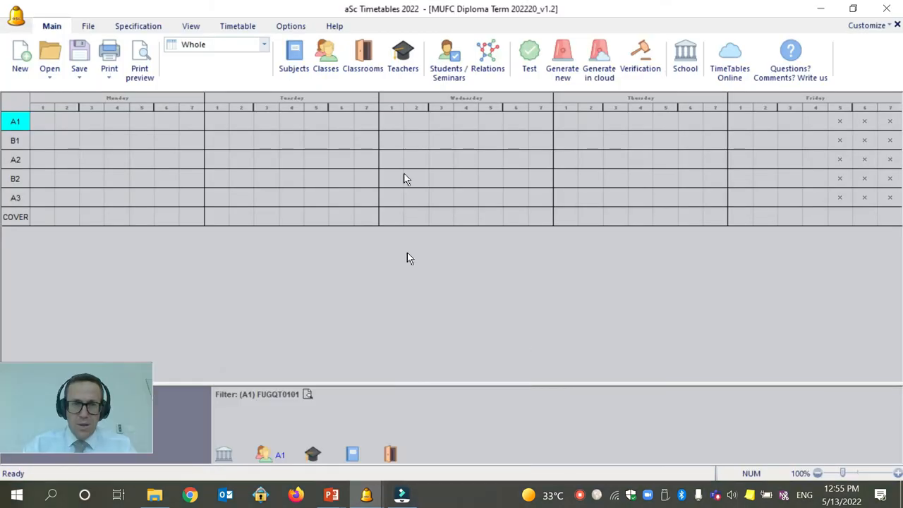
left_click(403, 55)
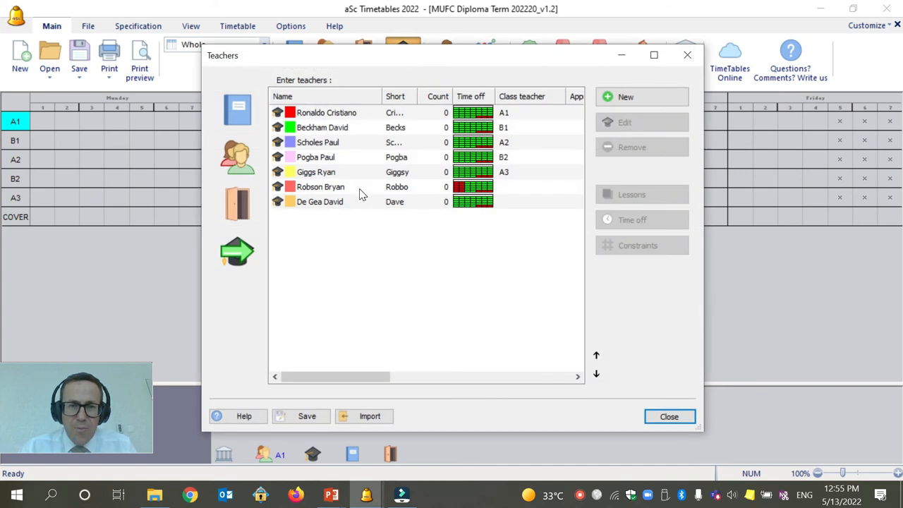
double_click(320, 186)
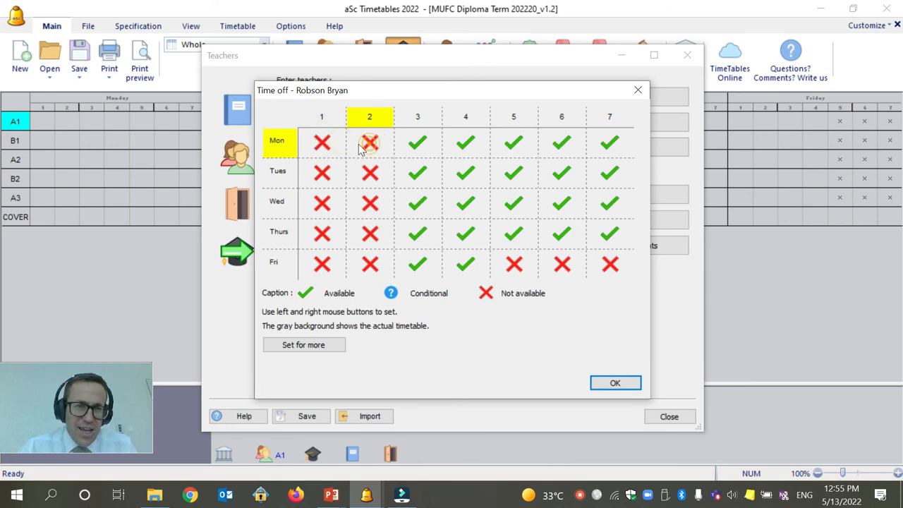
left_click(369, 143)
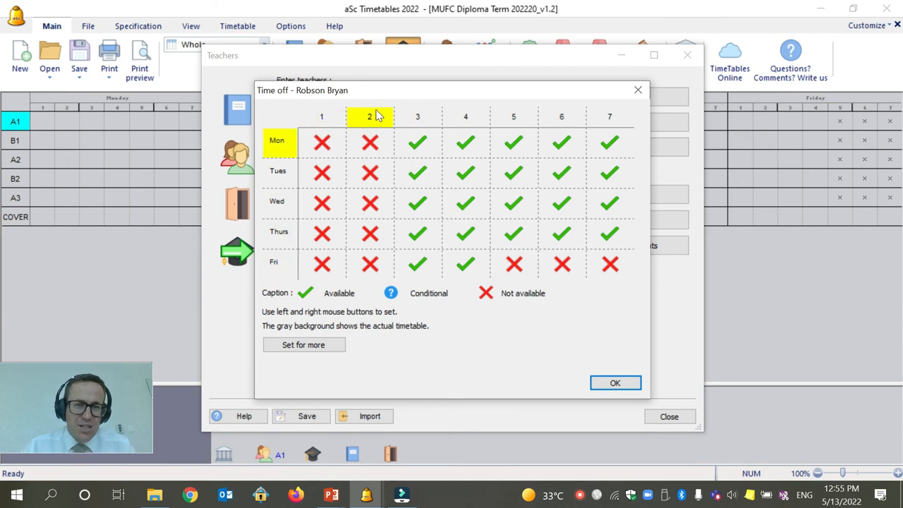
Step: Confirm the teacher's time off and close the teachers list
left_click(616, 382)
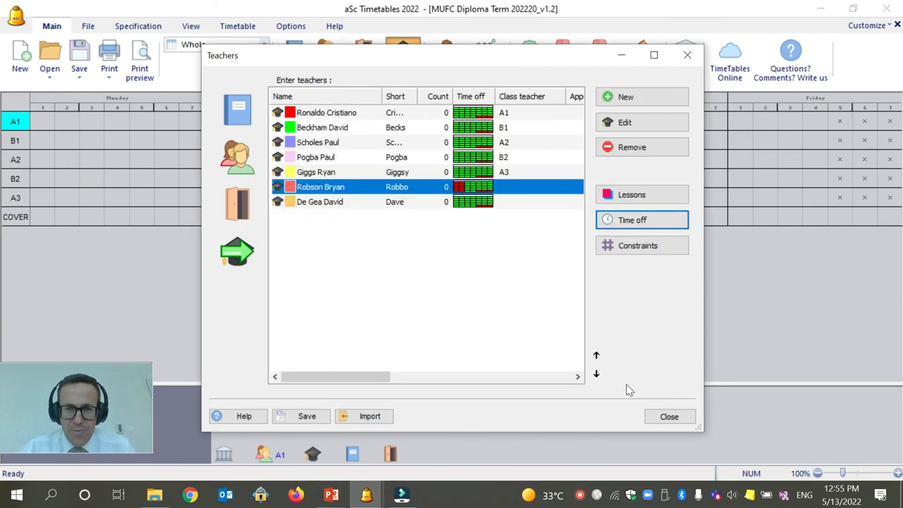
left_click(669, 416)
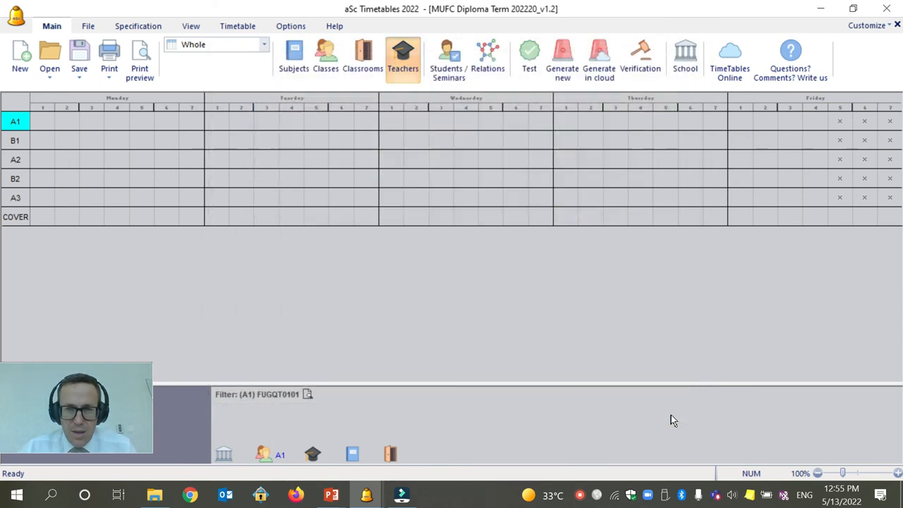
left_click(327, 54)
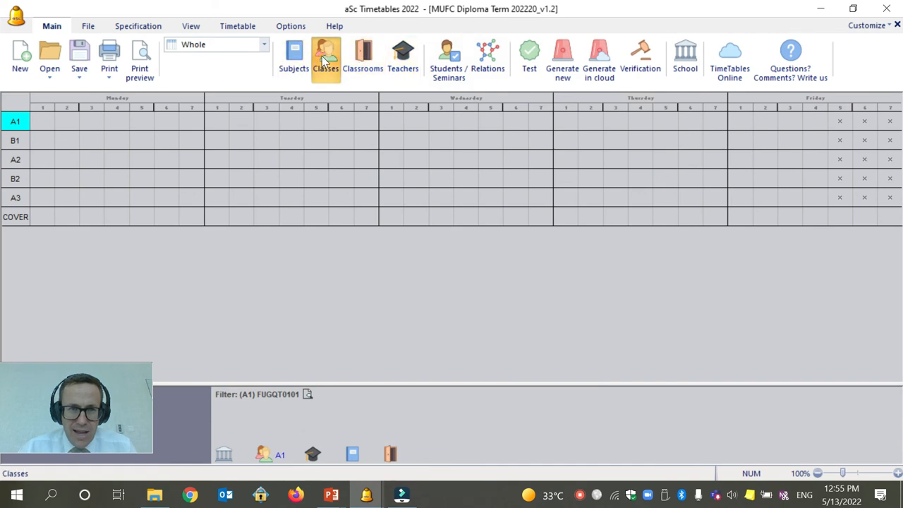
Step: Review a class's time off shared across all classes, then move to the subjects list
left_click(332, 58)
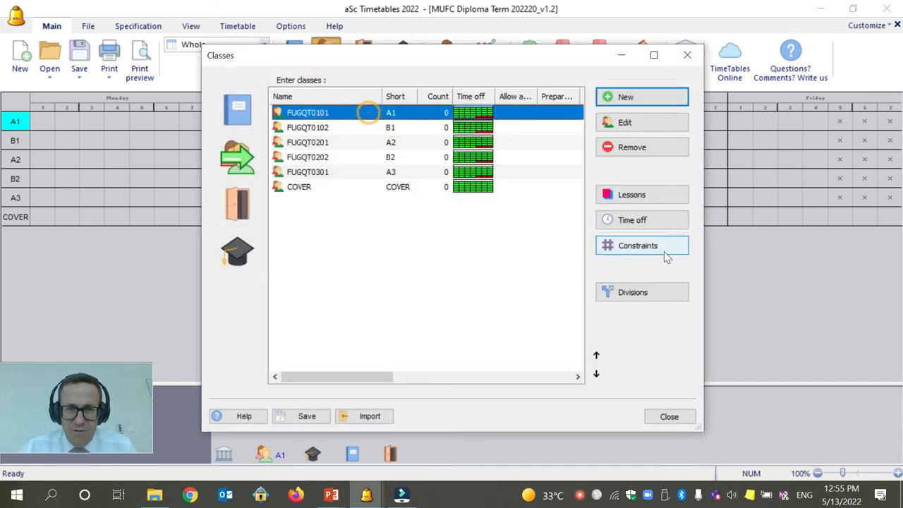
left_click(632, 220)
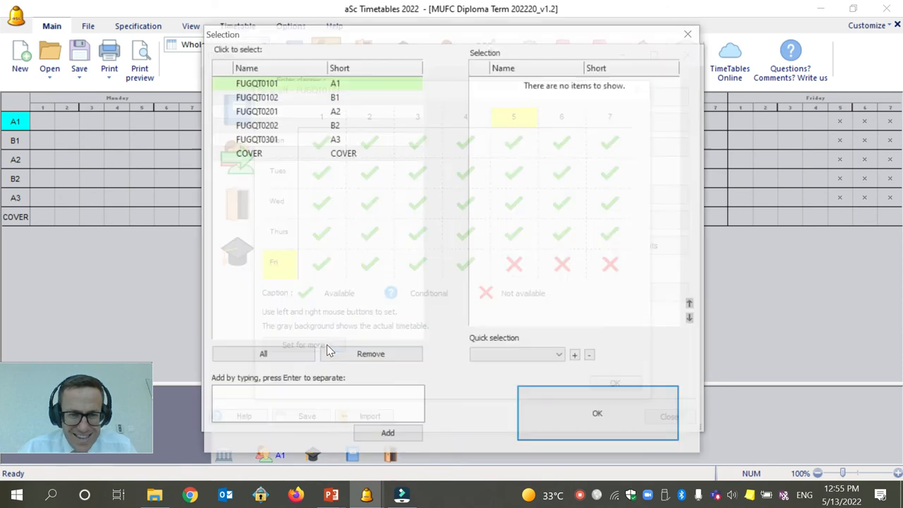
left_click(257, 124)
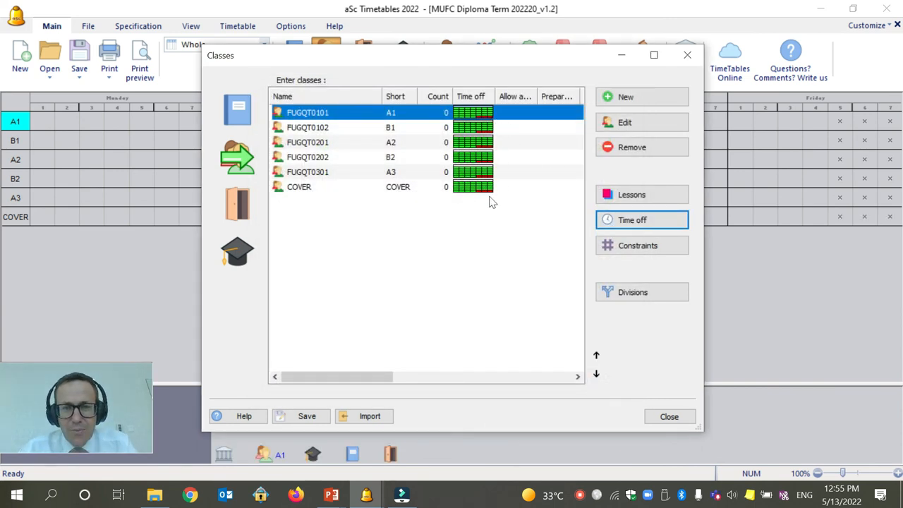
left_click(669, 417)
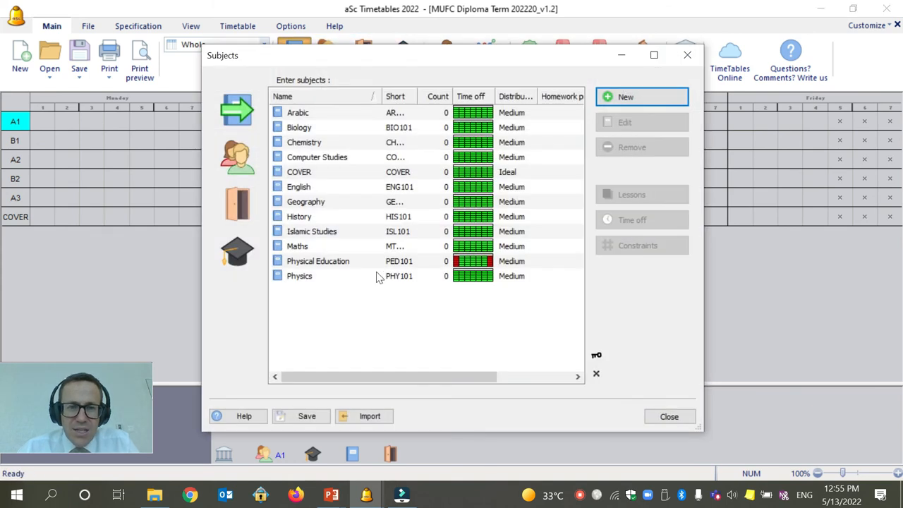
Step: Review Physical Education's subject details and close the subjects list
double_click(317, 261)
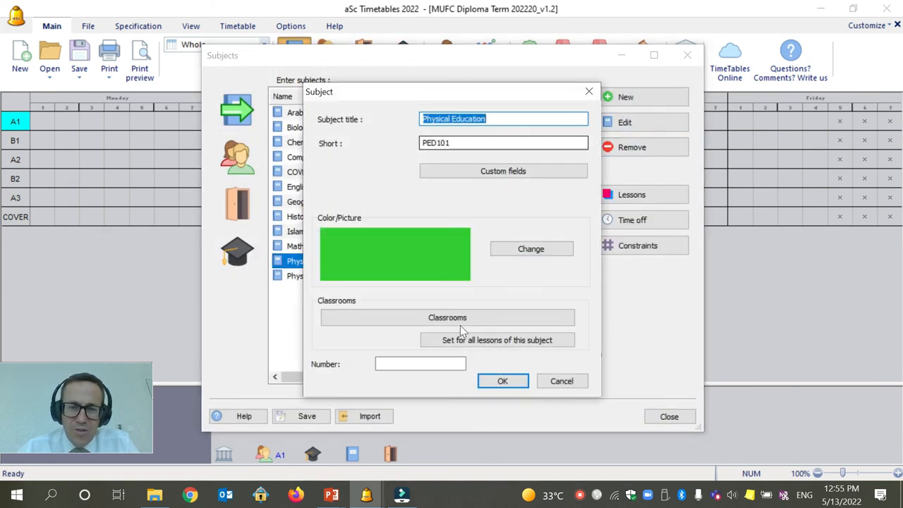
left_click(503, 381)
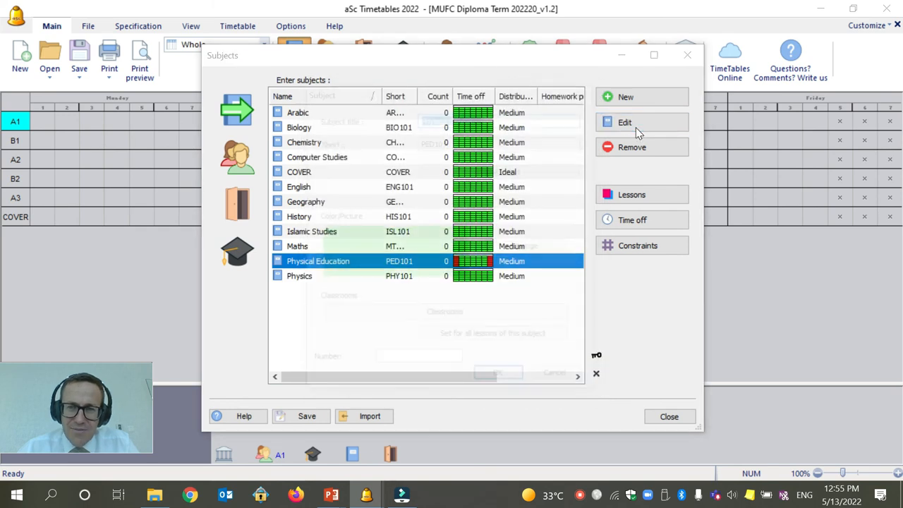
left_click(624, 121)
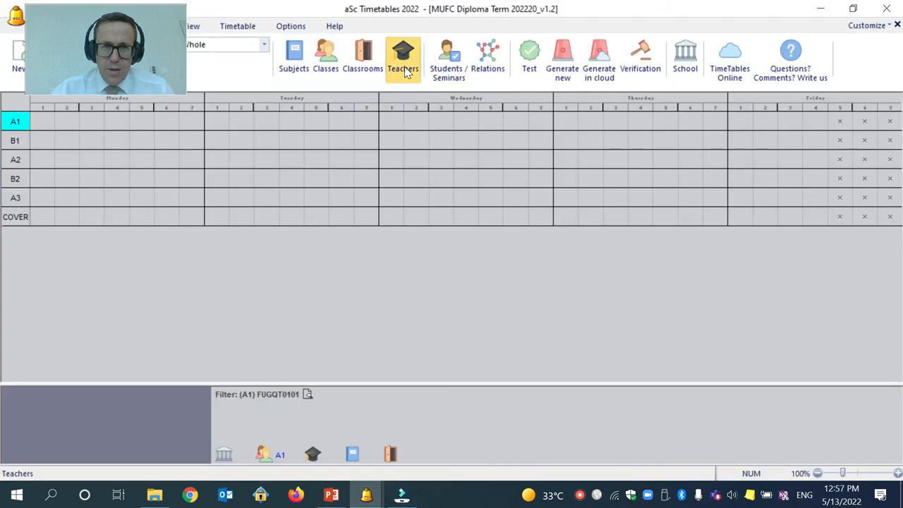
Step: Select the first teacher, Ronaldo Cristiano, and view his constraints
left_click(404, 54)
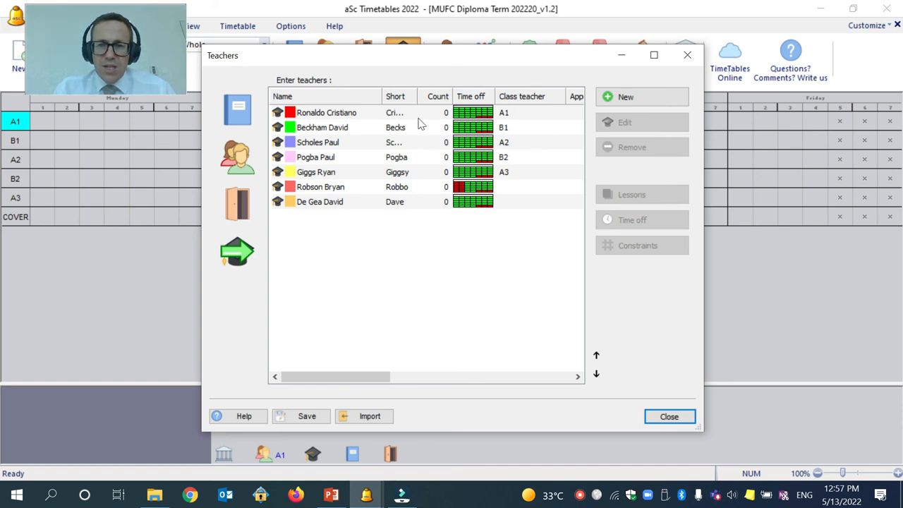
left_click(326, 113)
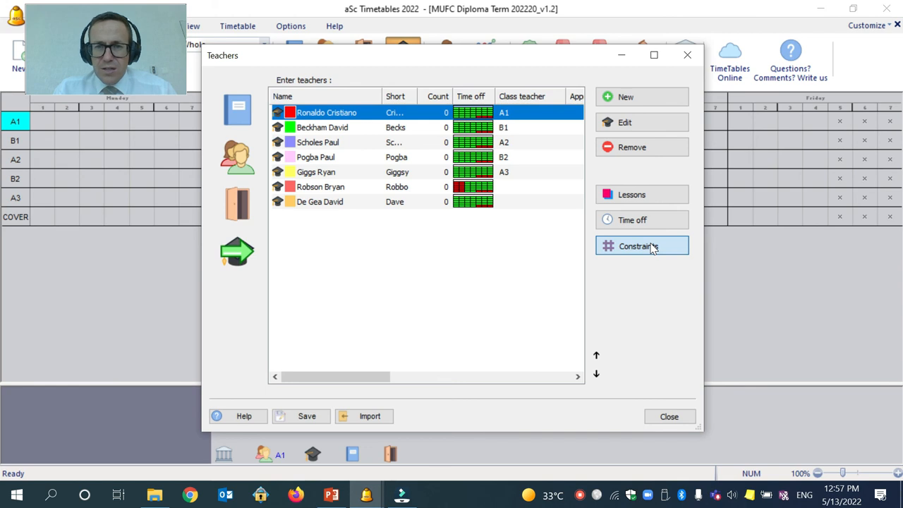
left_click(638, 246)
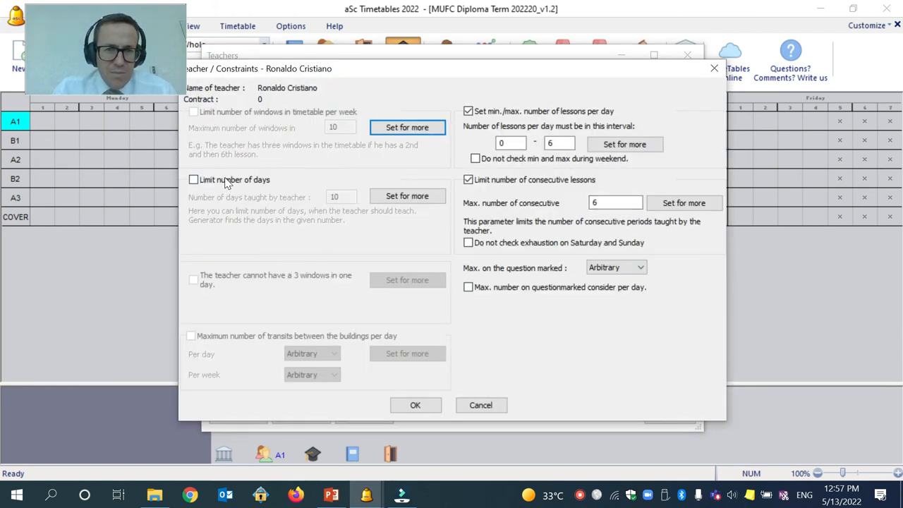
Step: Keep 0–6 lessons per day with max 6 consecutive and apply the range to other teachers
left_click(469, 110)
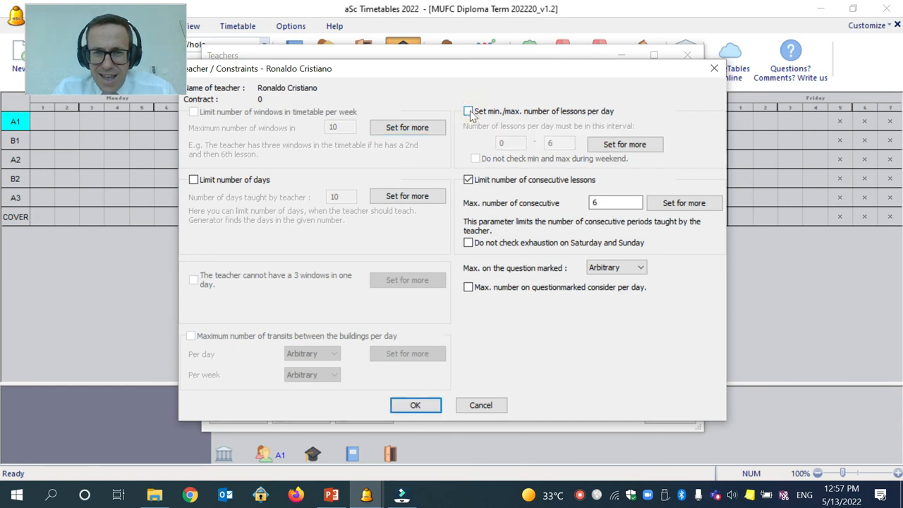
left_click(469, 110)
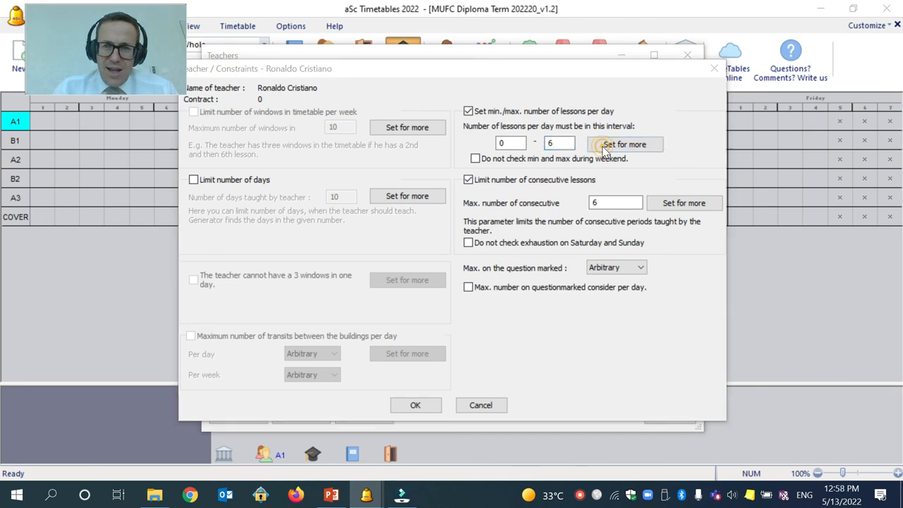
left_click(624, 144)
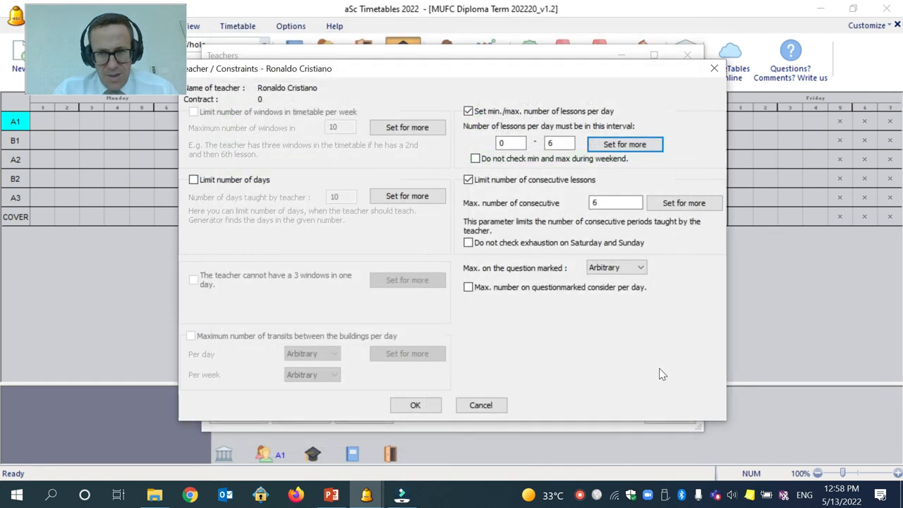
mouse_move(524, 189)
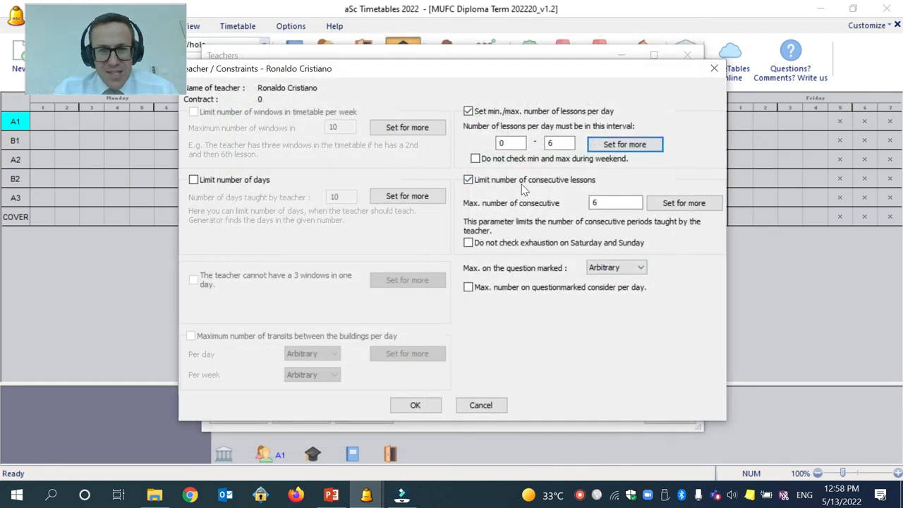
mouse_move(573, 211)
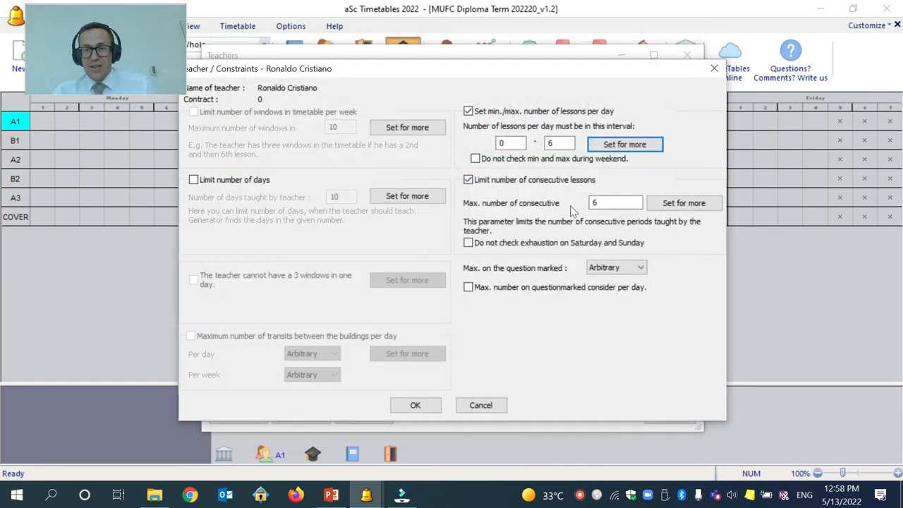
left_click(330, 494)
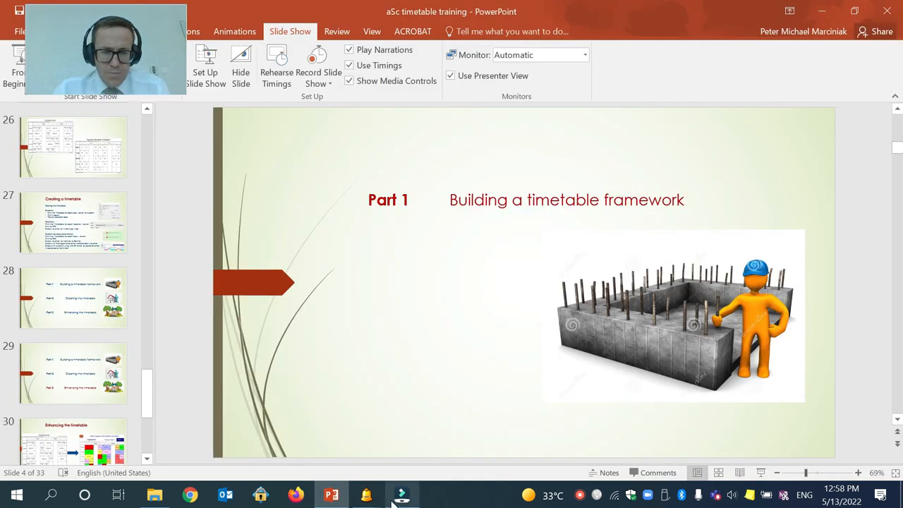
mouse_move(367, 494)
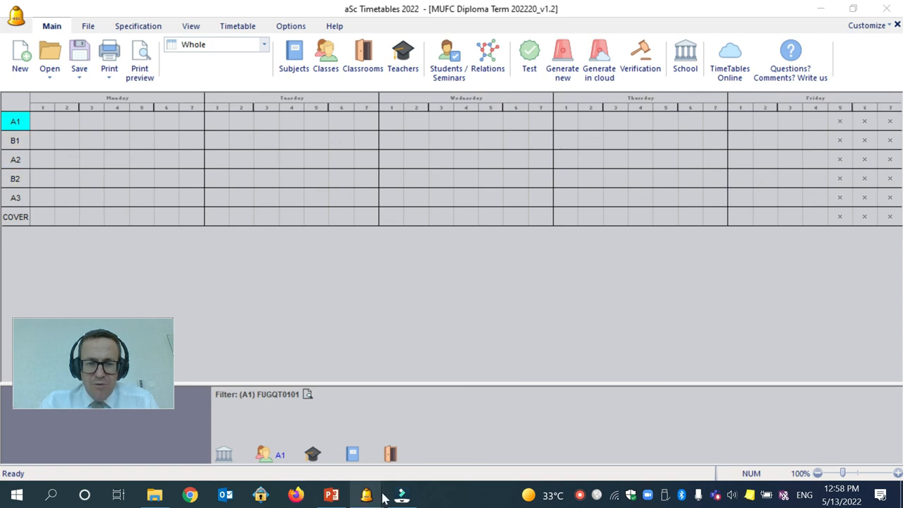
Step: Briefly review and close the teachers list and the subjects list
left_click(404, 55)
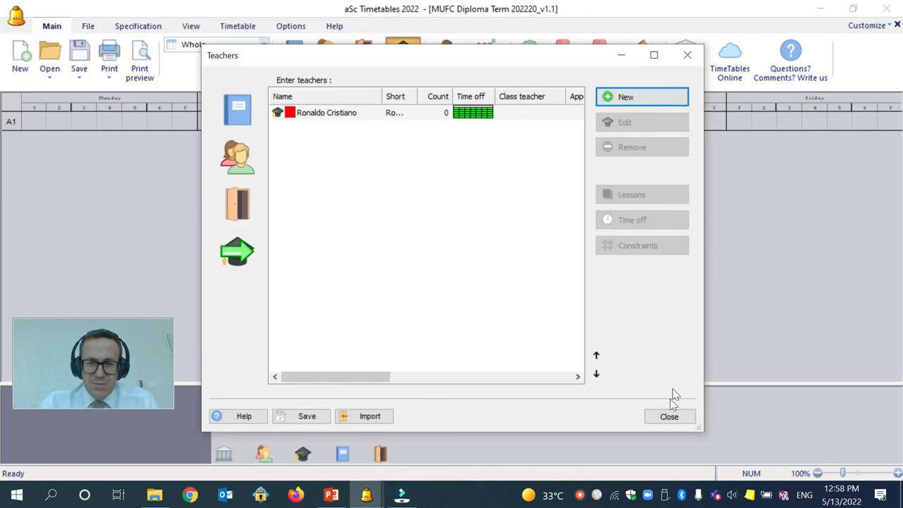
left_click(669, 417)
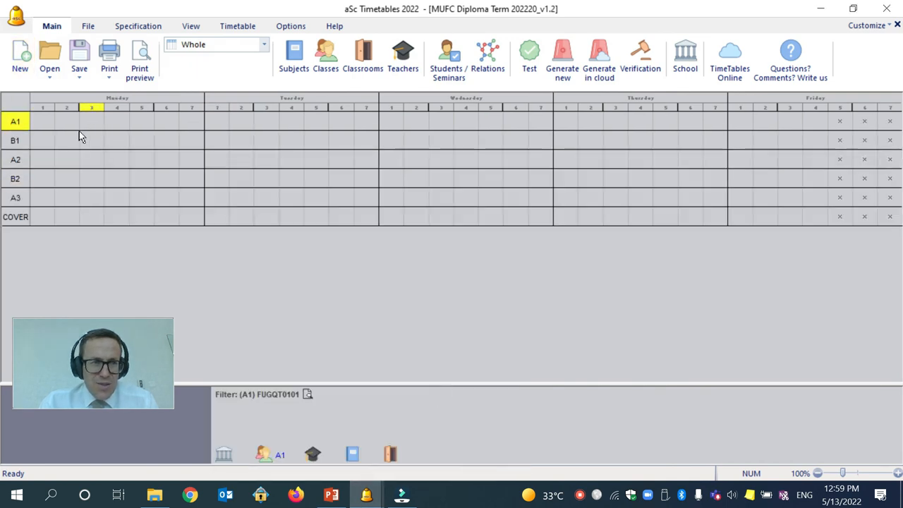
left_click(294, 51)
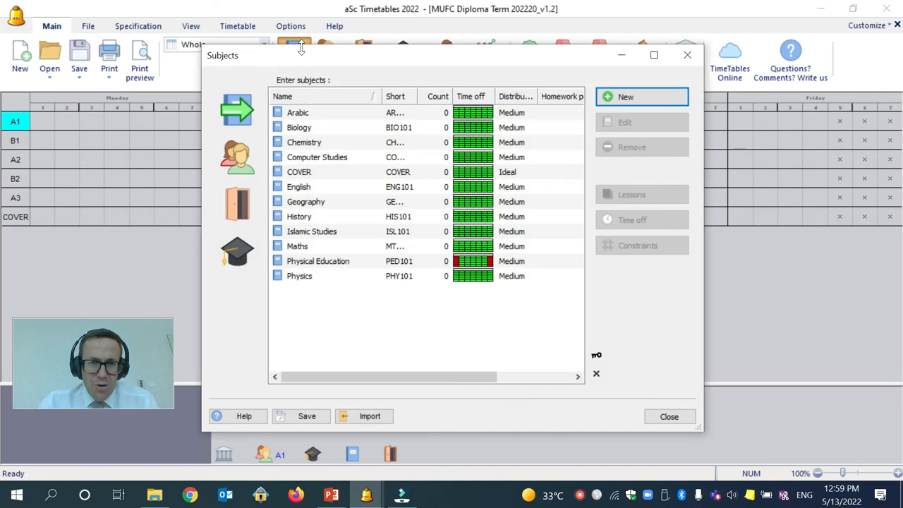
left_click(669, 417)
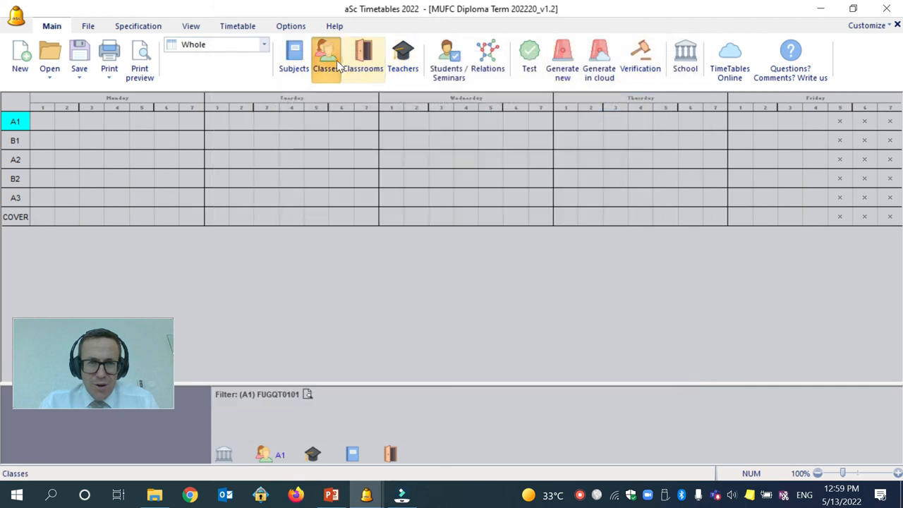
Step: Reopen the teachers list showing seven teachers with their class-teacher assignments
left_click(364, 58)
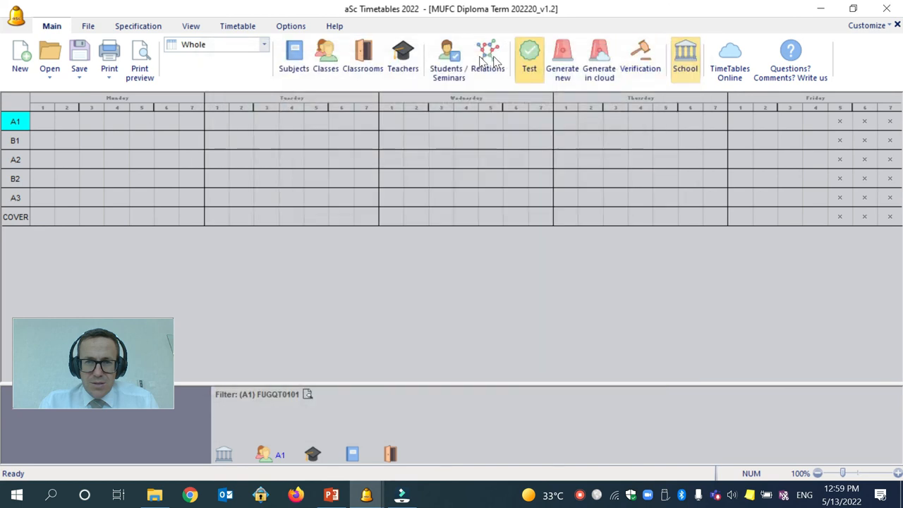
left_click(404, 55)
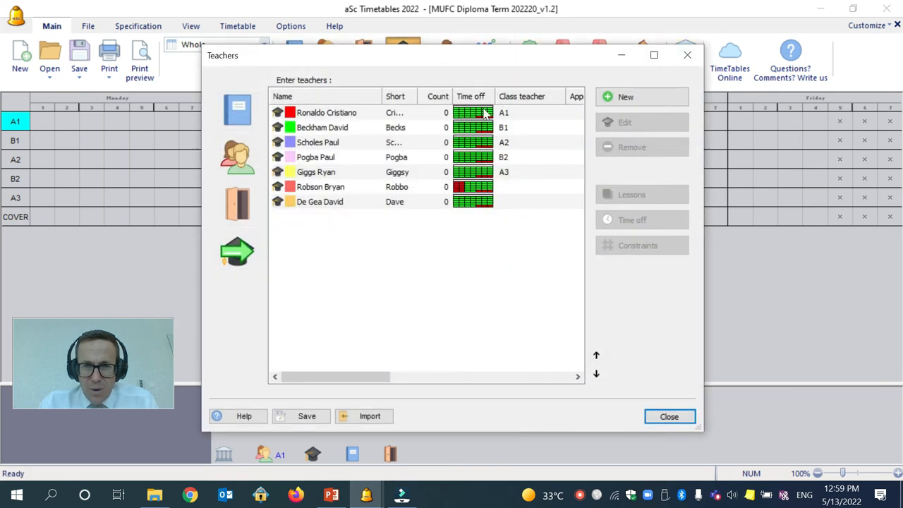